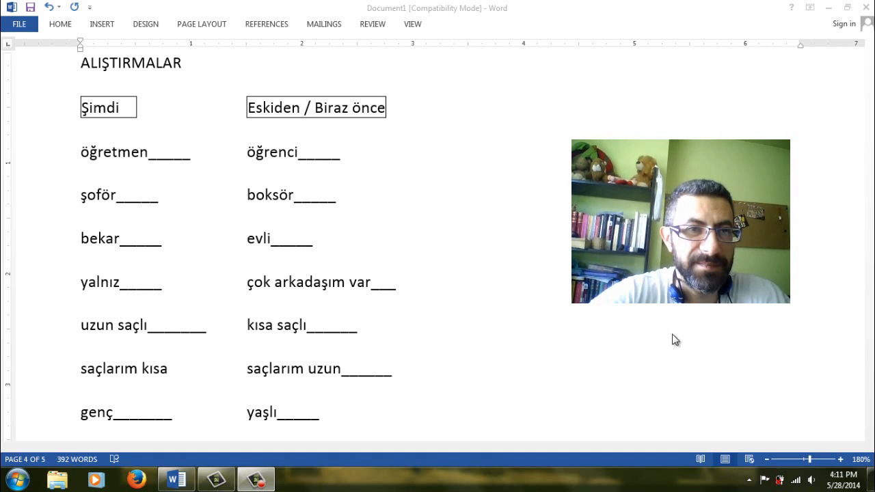
Fill the first blanks with the suffixes İM, YDİ, ÜM and DÜM
click(192, 152)
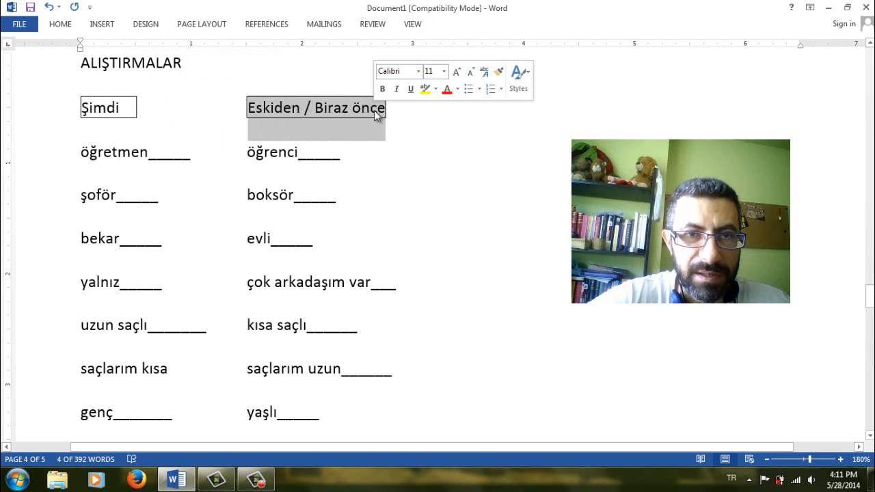
mouse_move(303, 127)
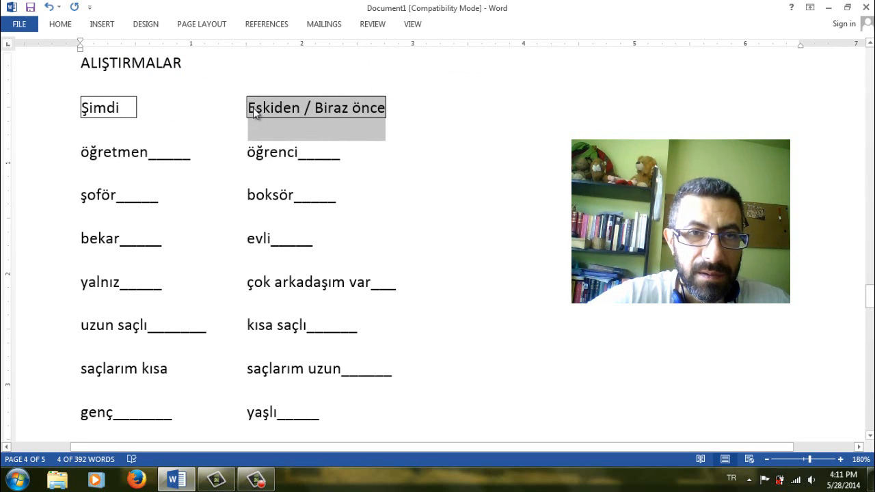
click(318, 108)
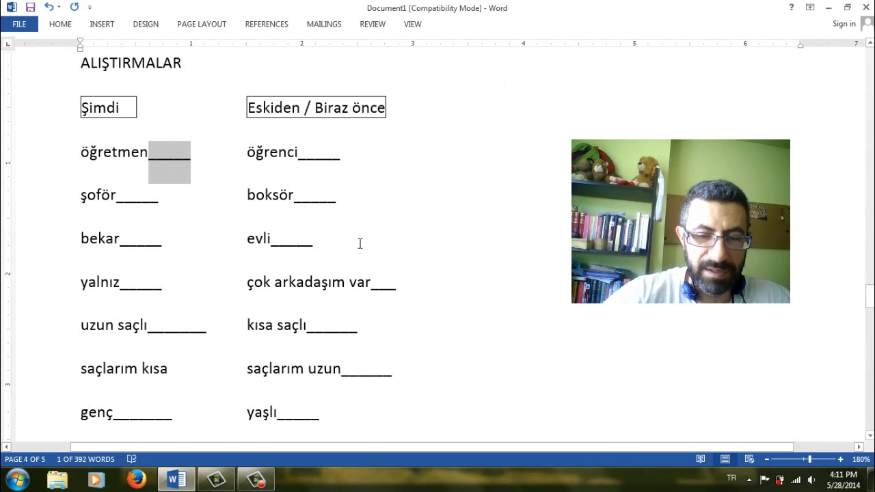
text(iM)
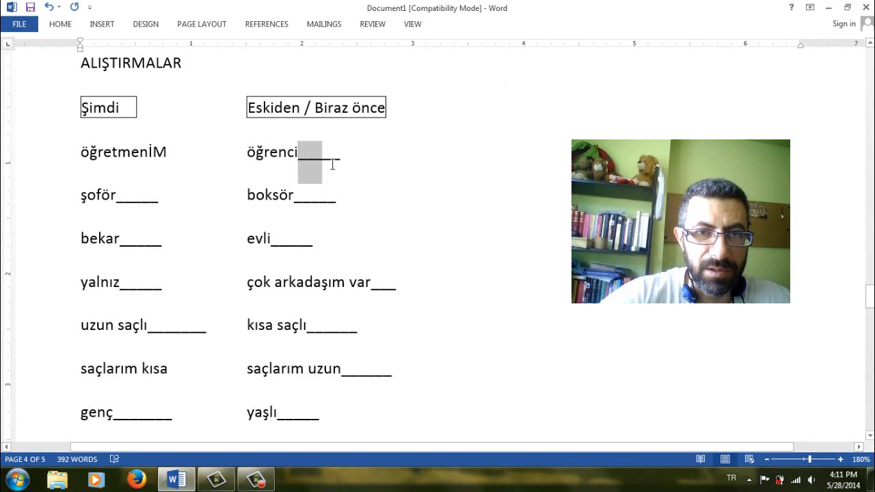
text(YDİM)
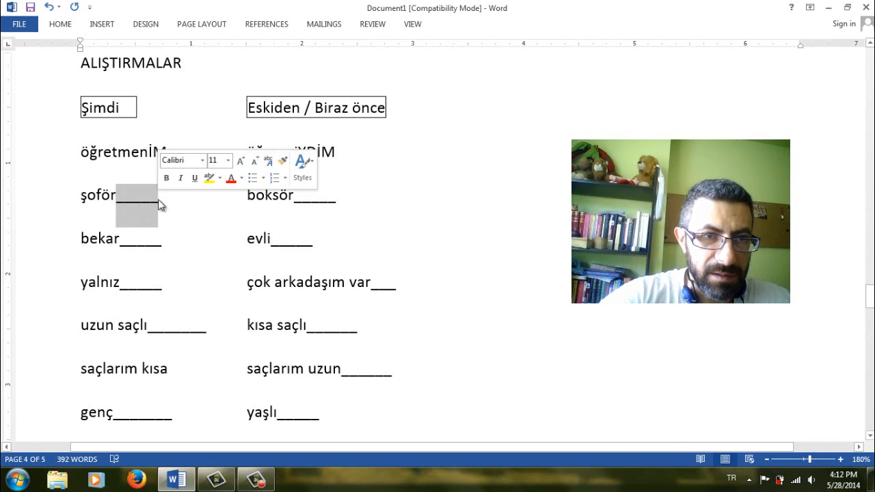
text(ÜM)
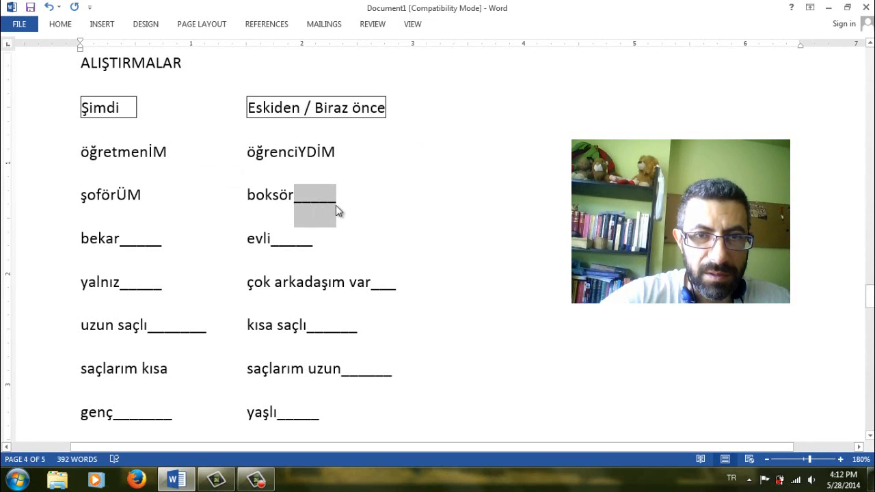
text(DÜM)
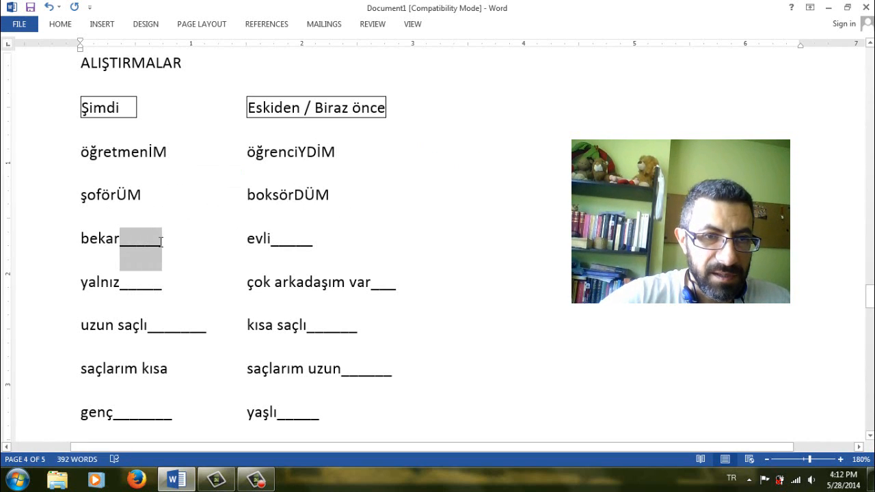
Fill yalnızIM, evliYDİM and çok arkadaşım varDI
text(IM)
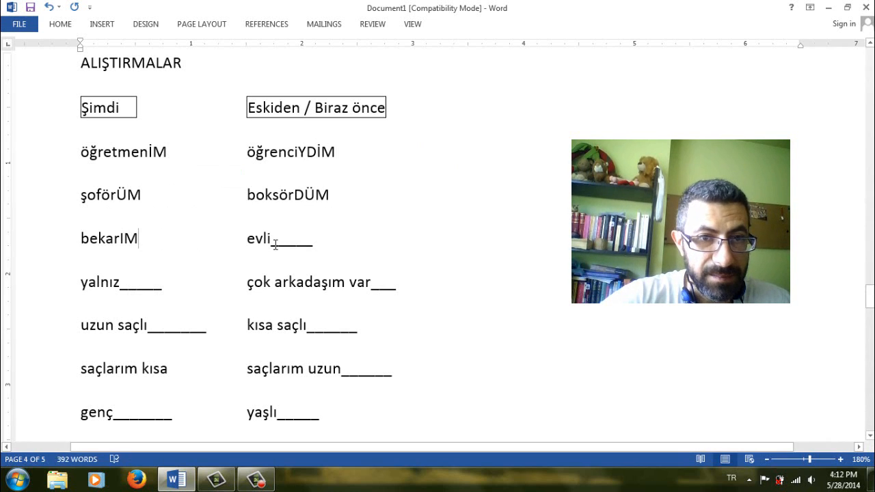
drag(272, 238, 311, 260)
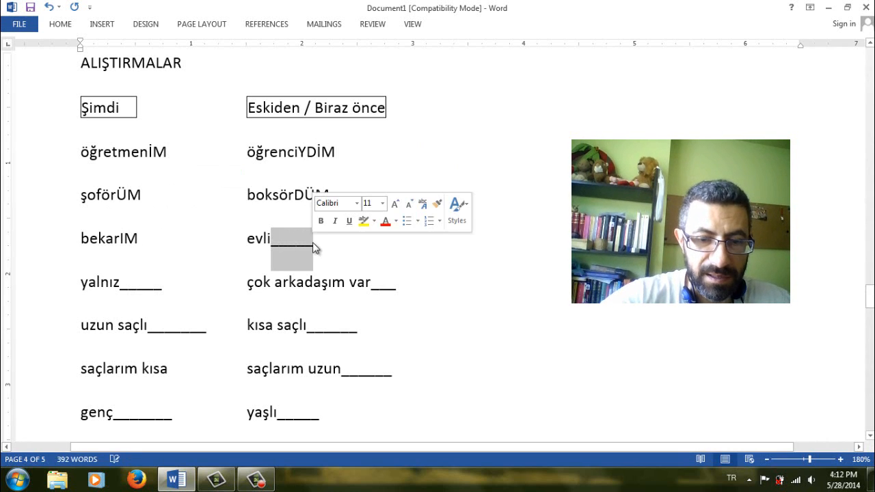
text(YDİM)
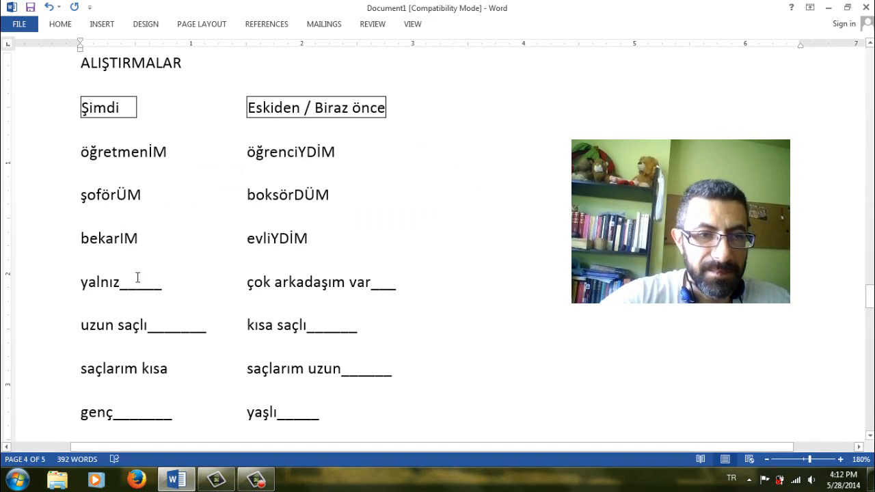
drag(122, 282, 163, 304)
text(IM)
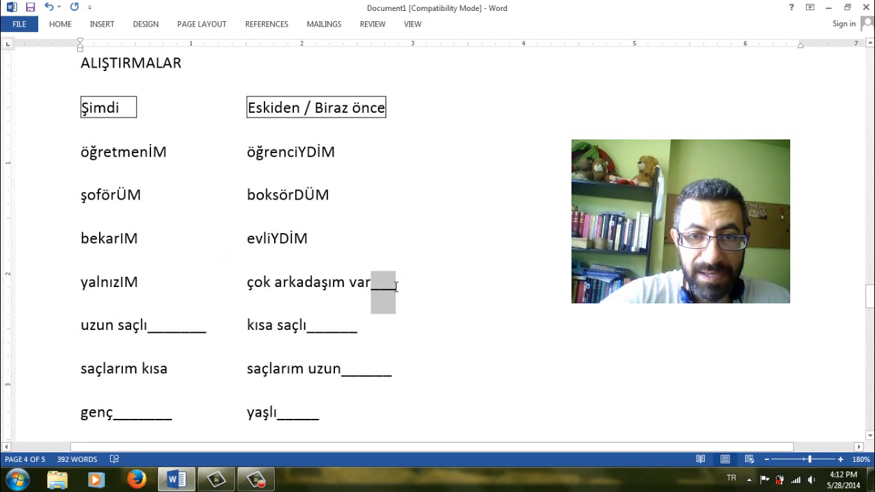
text(DI)
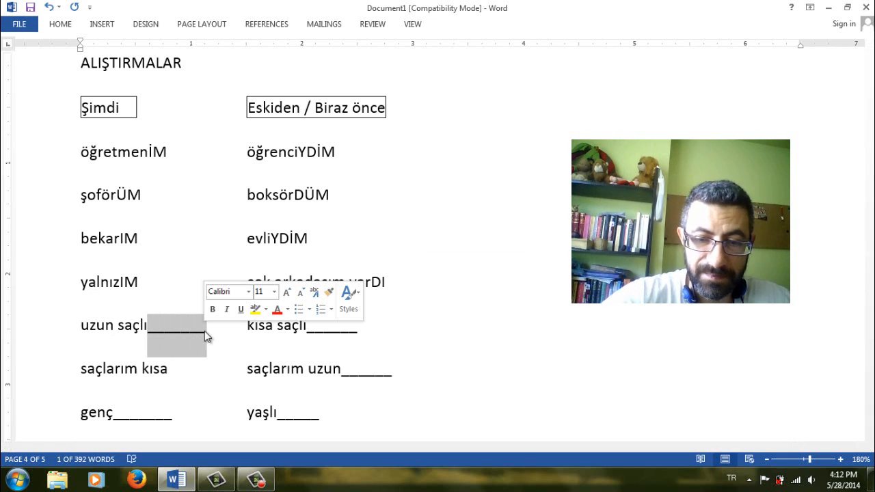
Type YIM, YDIM, DU and CİM into the saçlı, uzun and genç blanks
text(YIM)
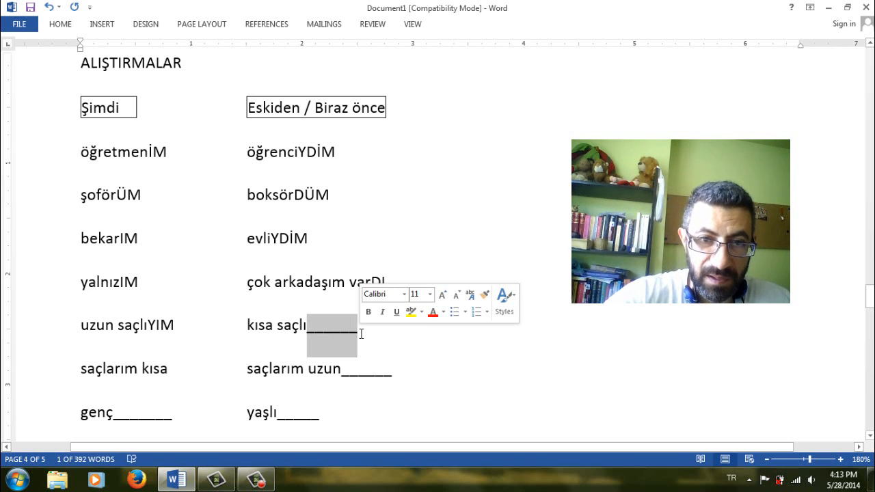
text(YDIM)
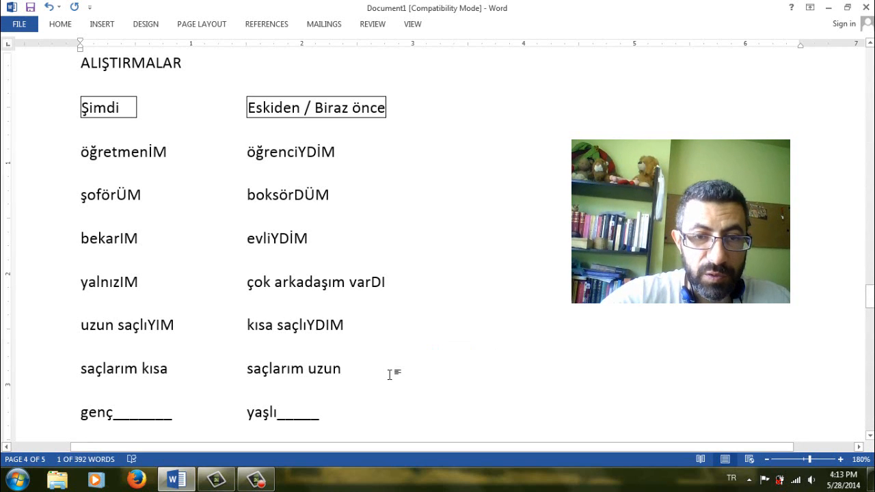
text(DU)
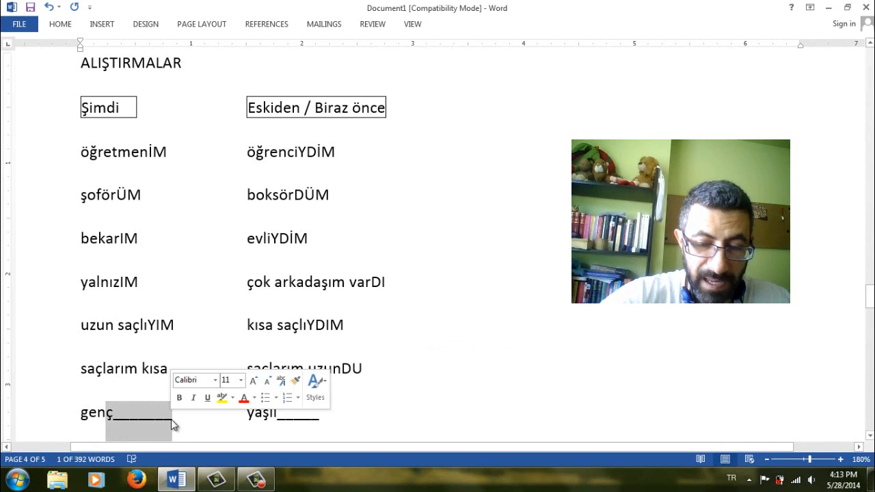
text(CiM)
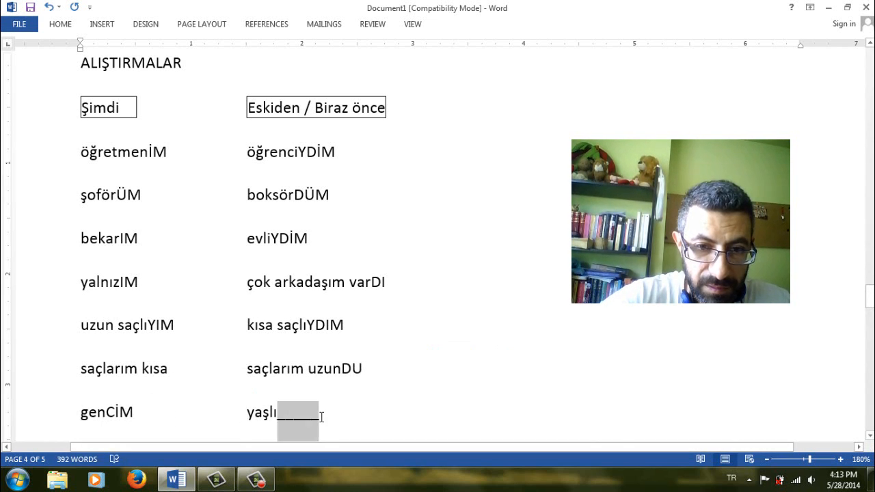
Finish yaşlıYDIM, then fill the fakirİM and zenginDİM blanks
text(YDIM)
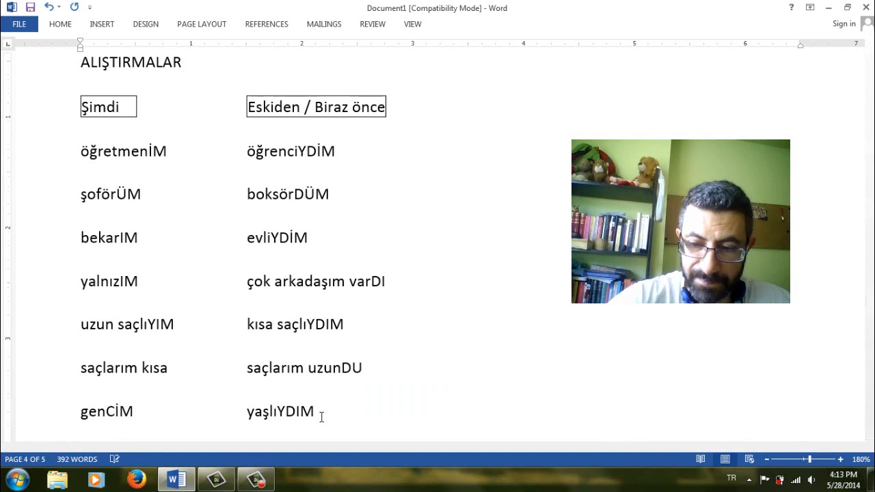
scroll(down, 3)
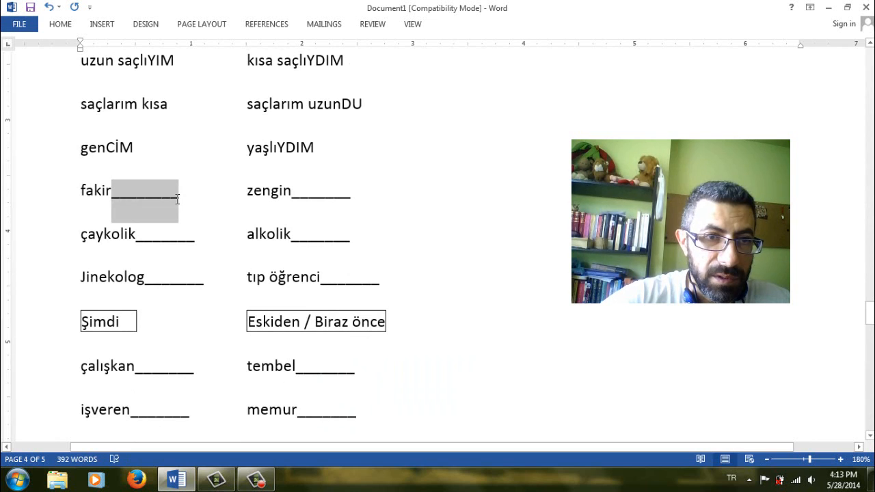
text(iM)
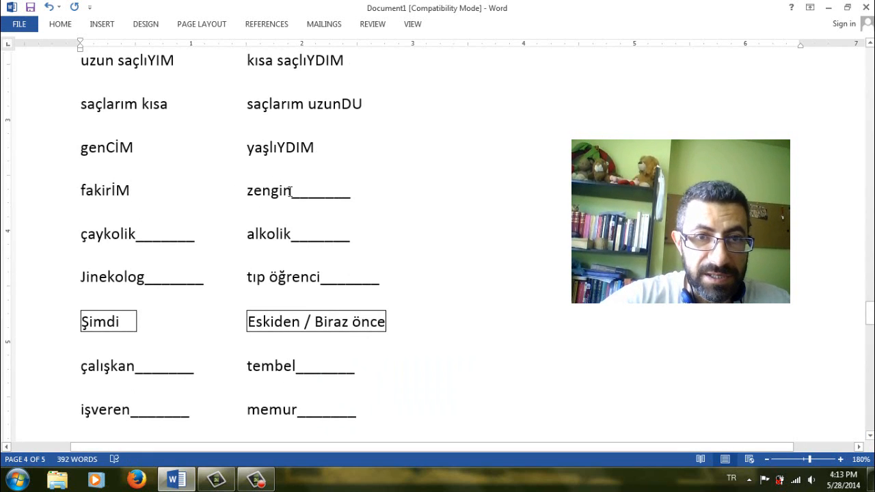
text(D)
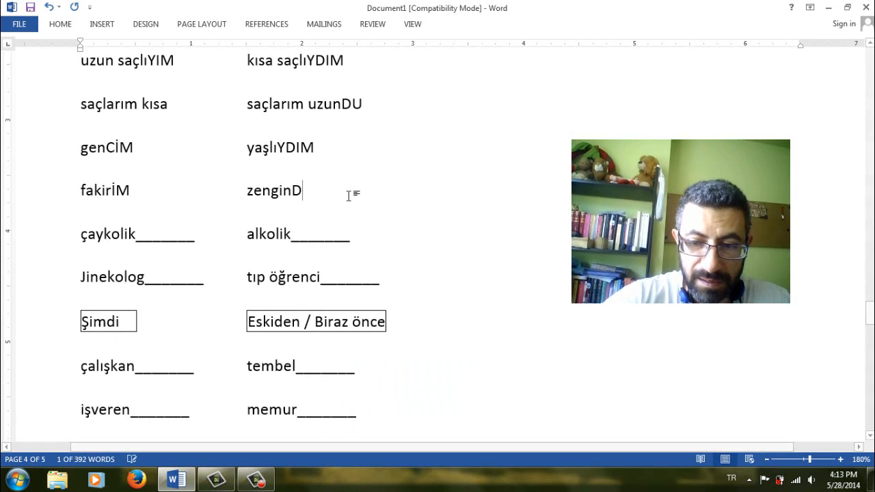
text(İM)
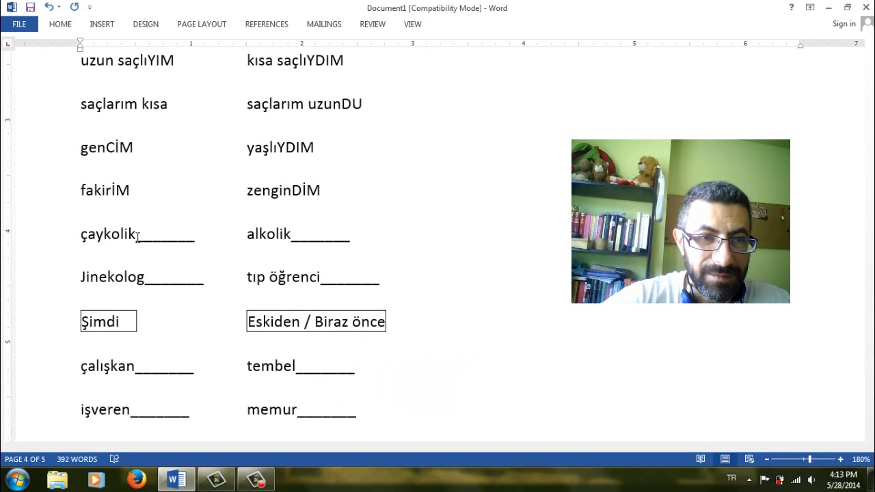
Fill çaykoliĞİM and alkolikTİM
drag(136, 235, 193, 236)
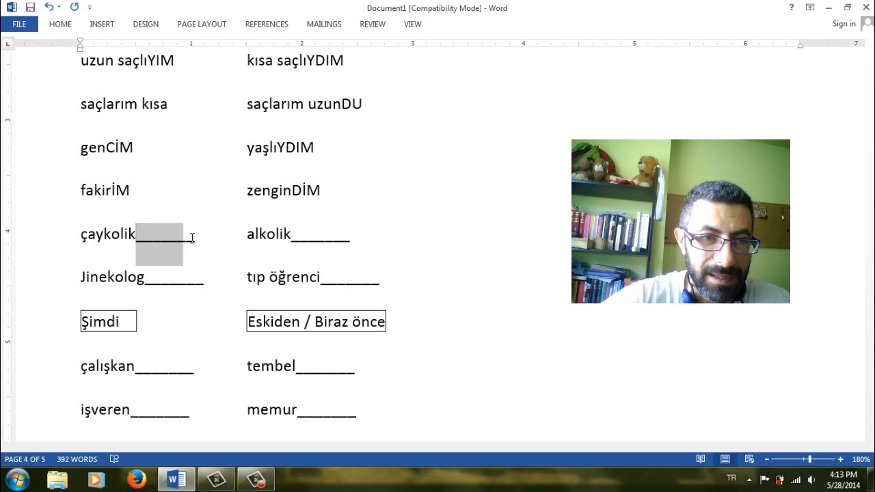
text(alkolik)
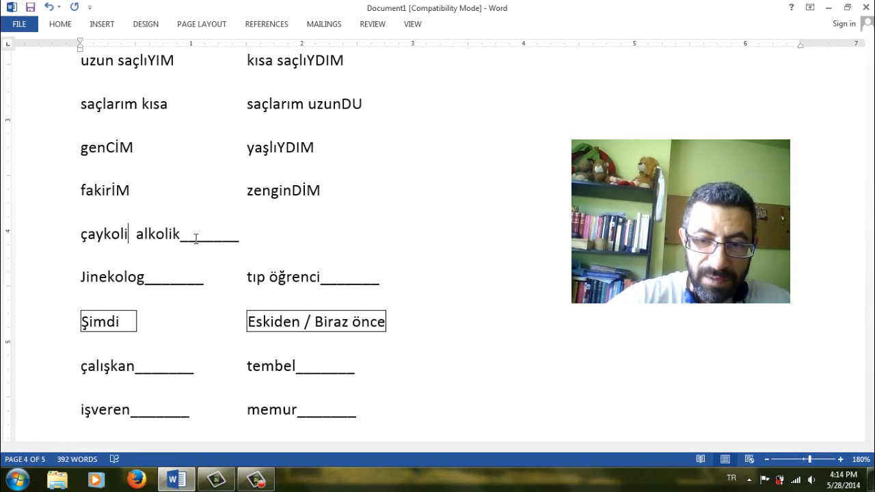
text(-)
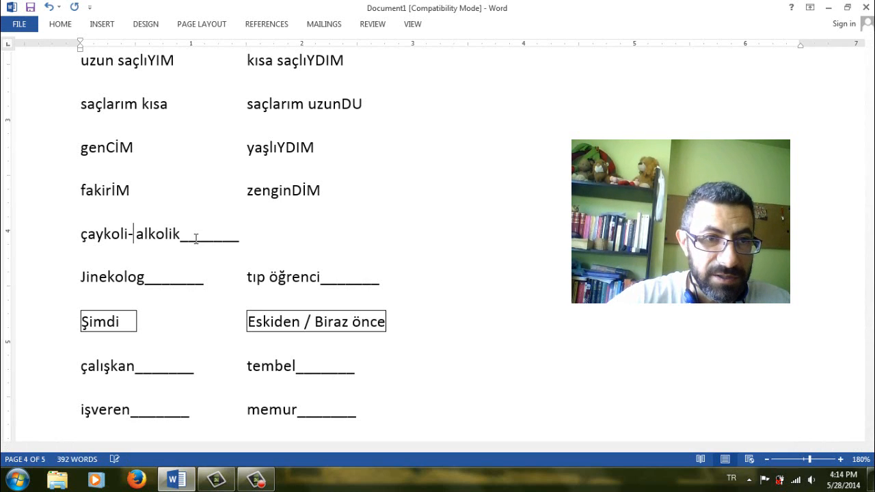
text(Ğ)
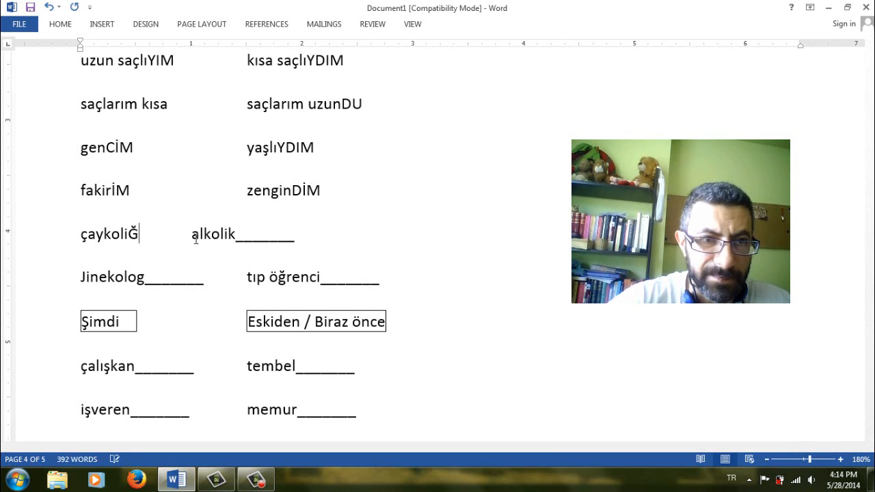
text(iM)
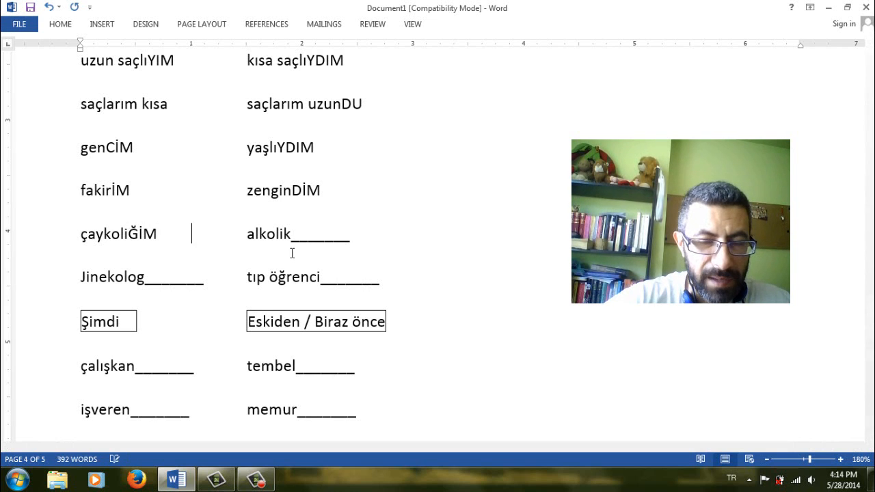
drag(246, 234, 352, 242)
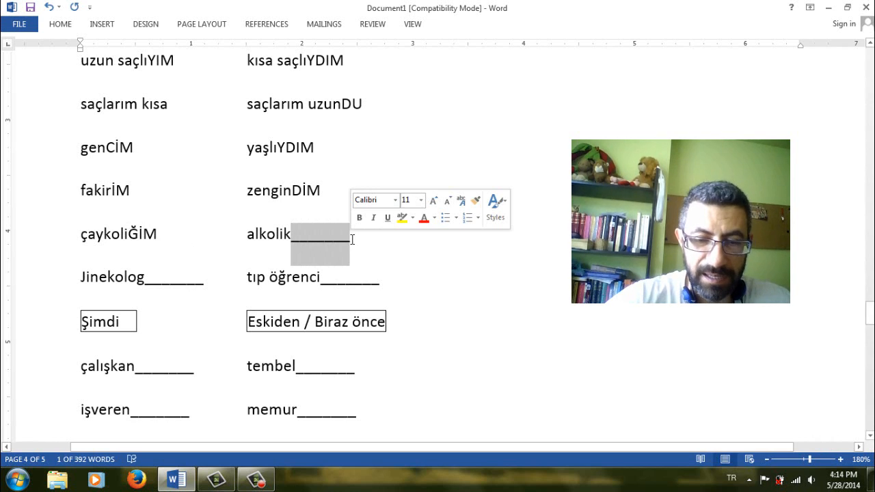
text(TİM)
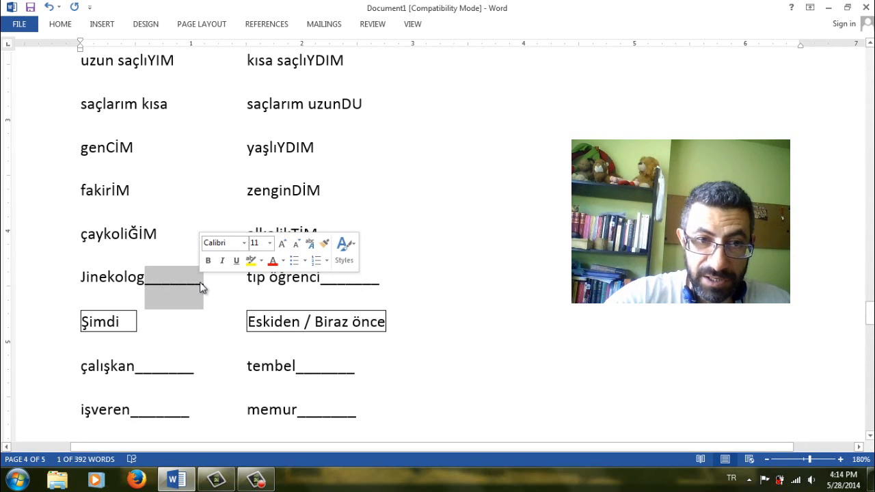
Fill JinekoloĞUM and tıp öğrenciSİYDİM
text(UM)
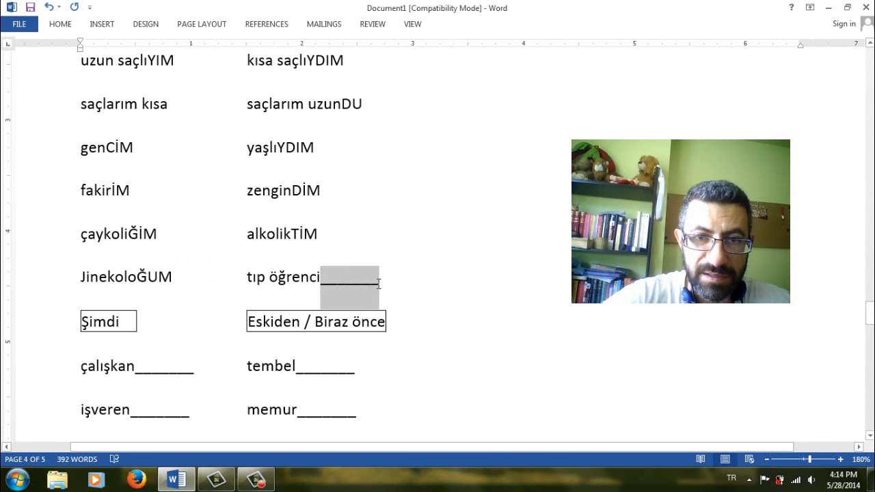
click(349, 287)
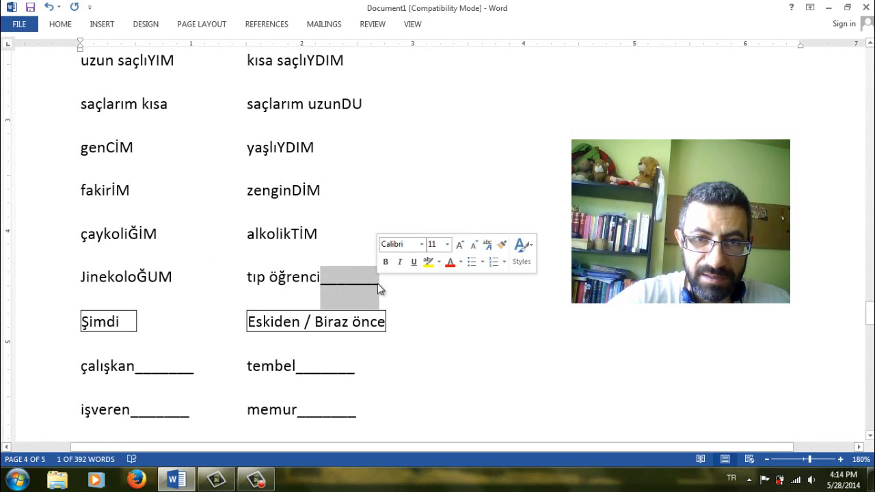
text(Si)
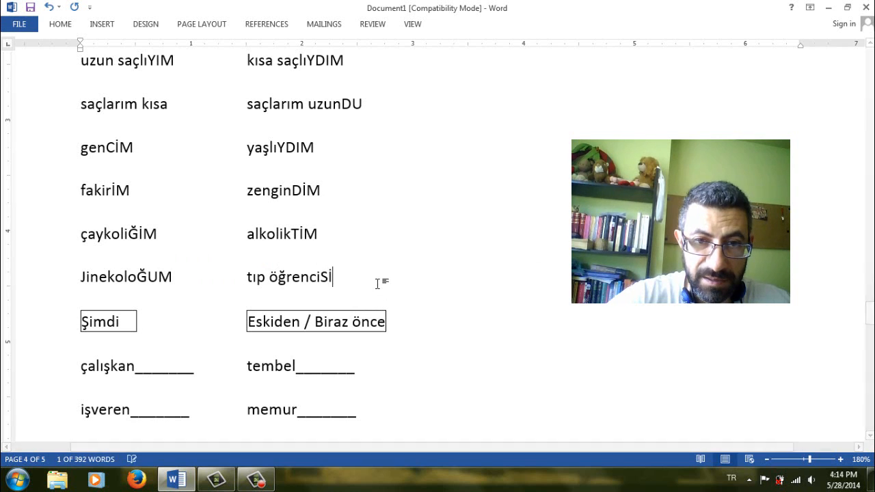
text(Y)
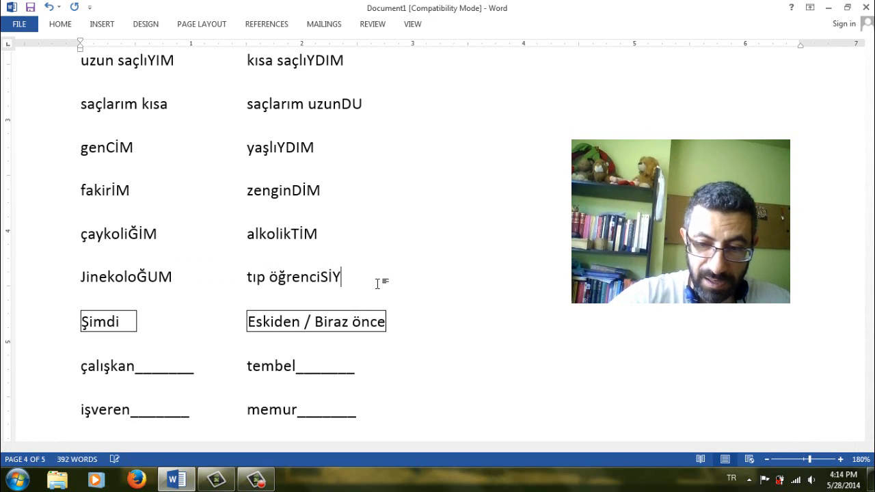
text(DİM)
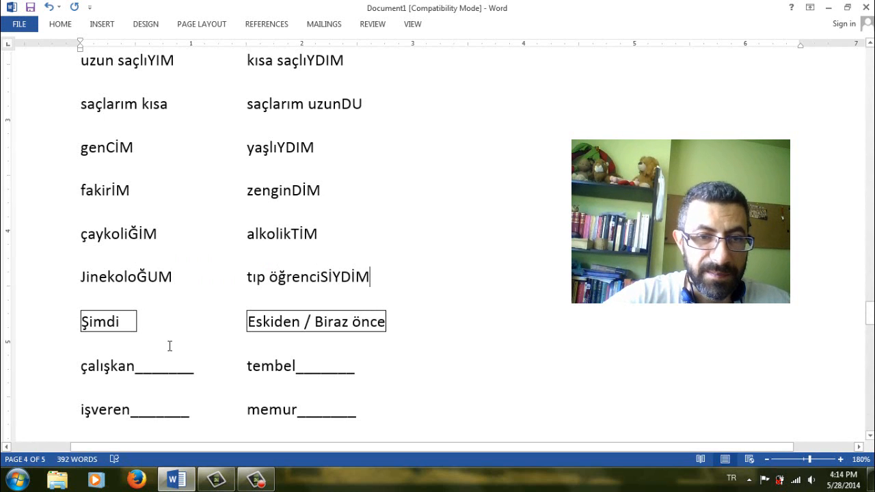
Fill tembelDİM, the next İM blank and memurDUM
scroll(down, 3)
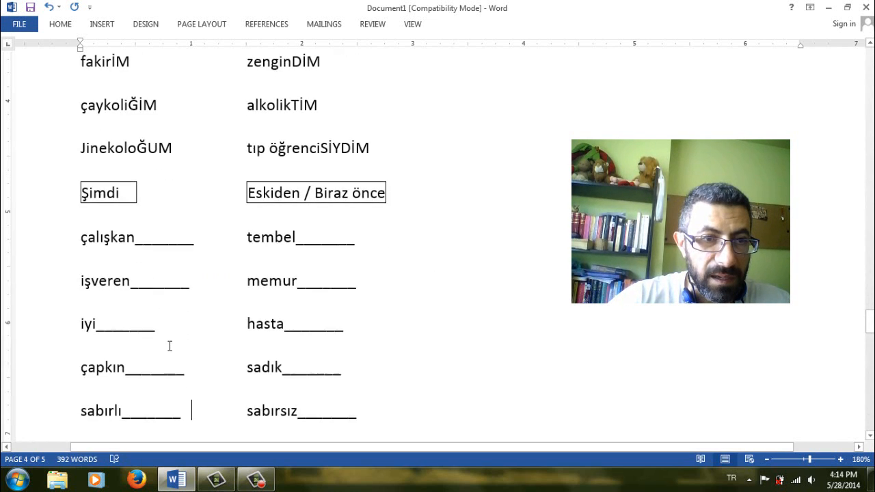
scroll(down, 3)
text(ÇalışkanIM)
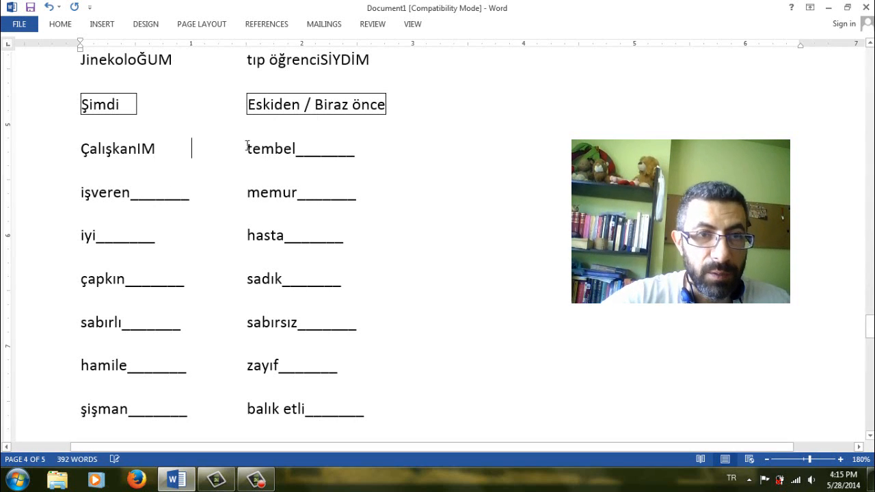
drag(295, 148, 353, 164)
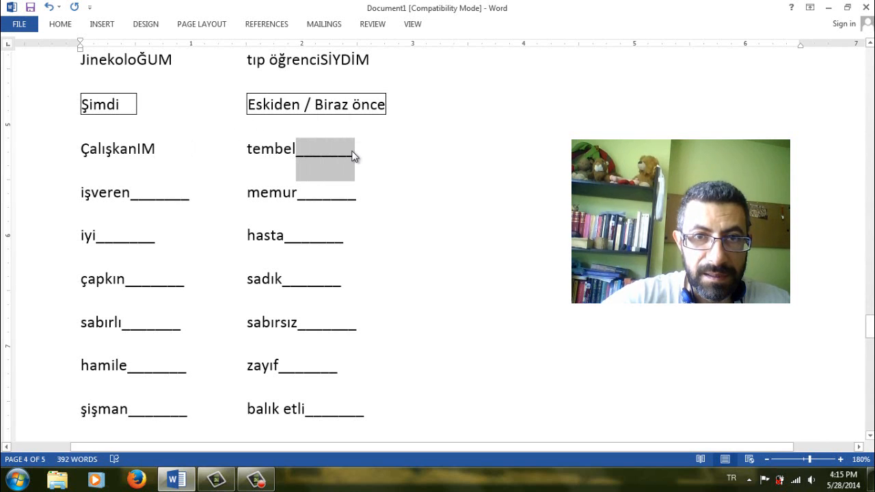
text(DİM)
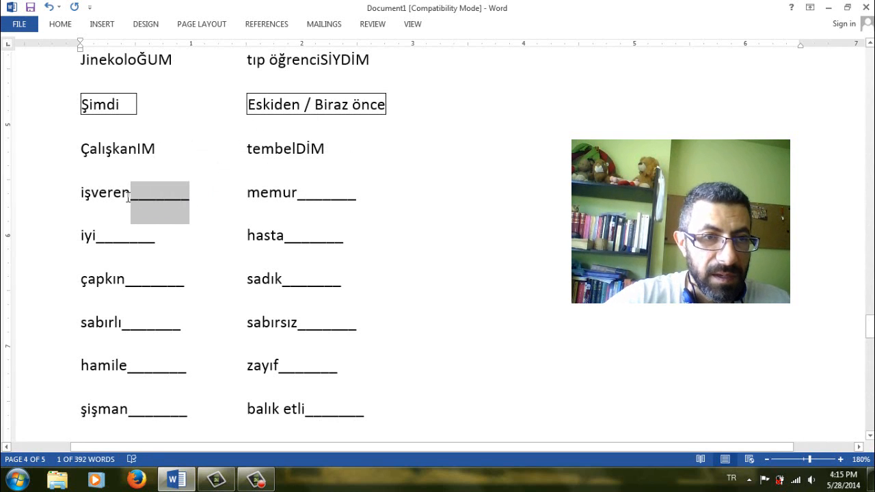
text(iM)
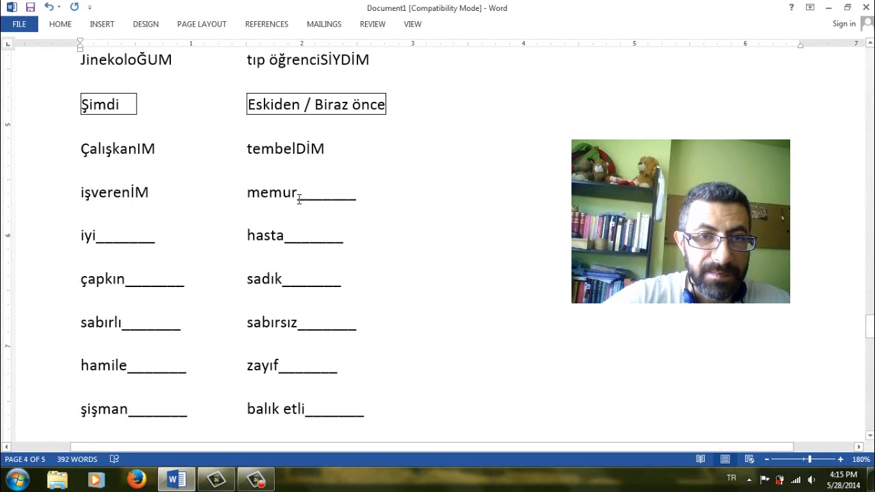
drag(296, 192, 354, 192)
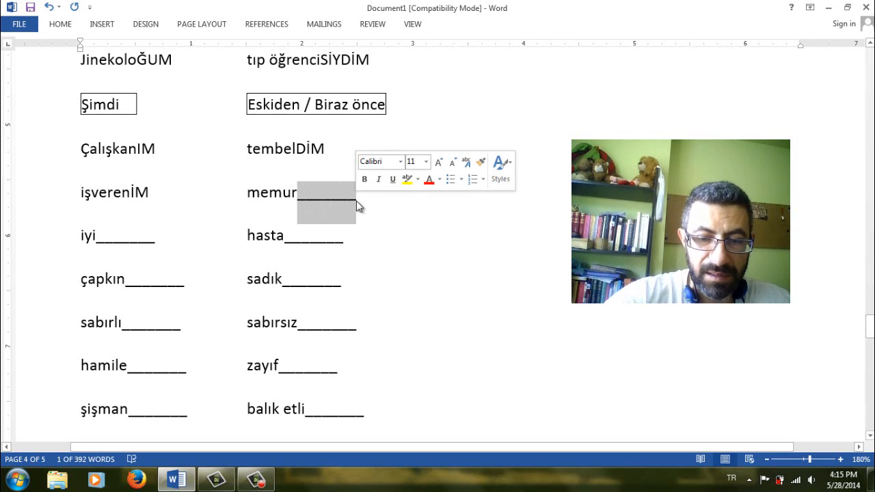
text(DUM)
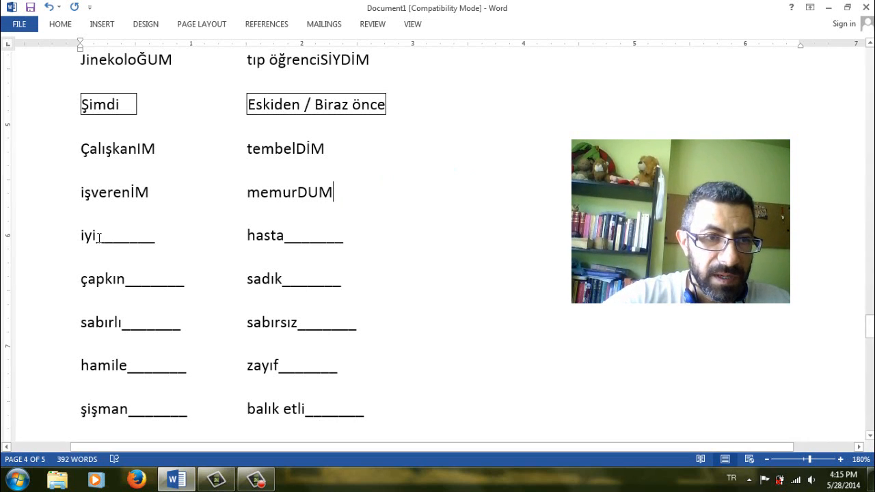
Fill the YİM and YDIM blanks, çapkınIM and sadıkTIM
text(Y)
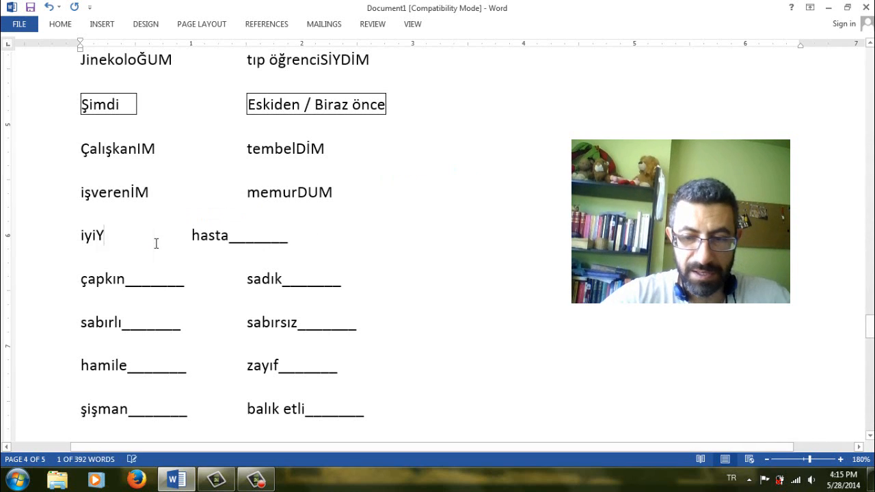
text(İM)
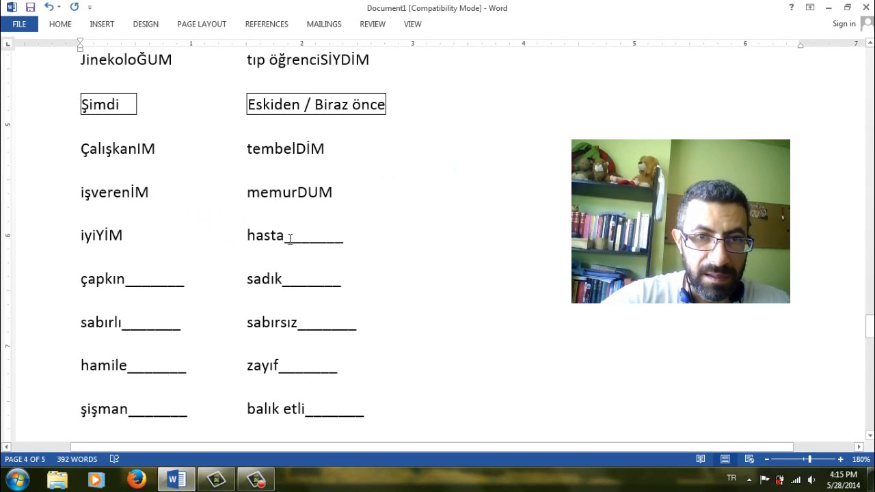
text(Y)
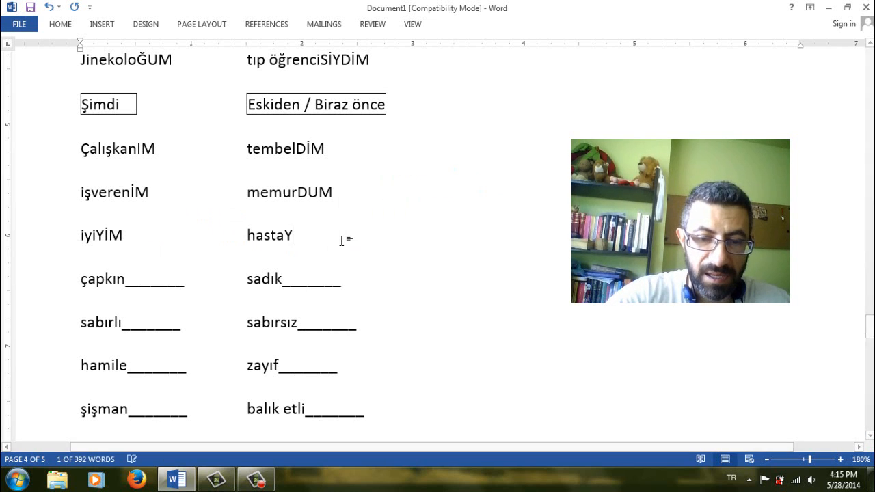
text(DIM)
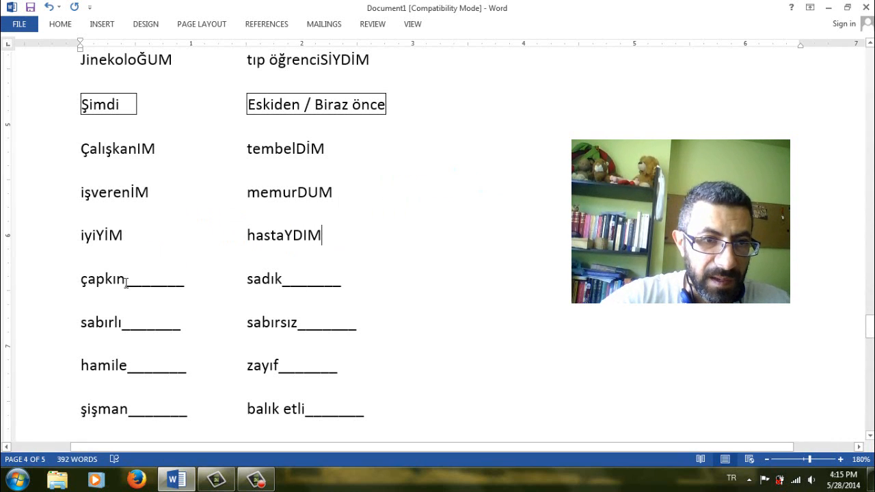
drag(125, 279, 184, 279)
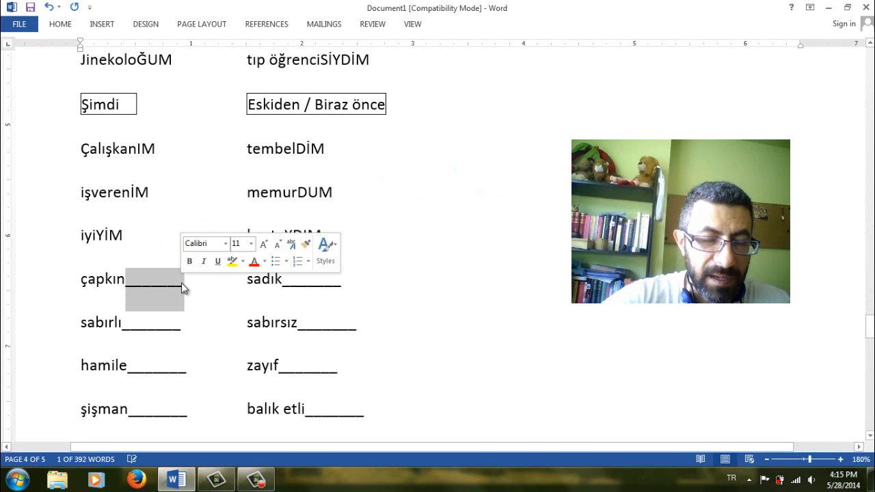
text(IM)
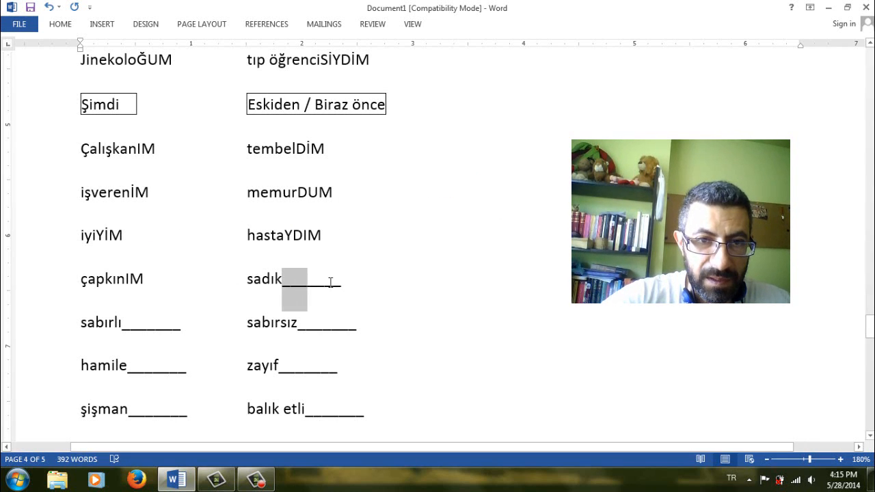
drag(289, 280, 335, 294)
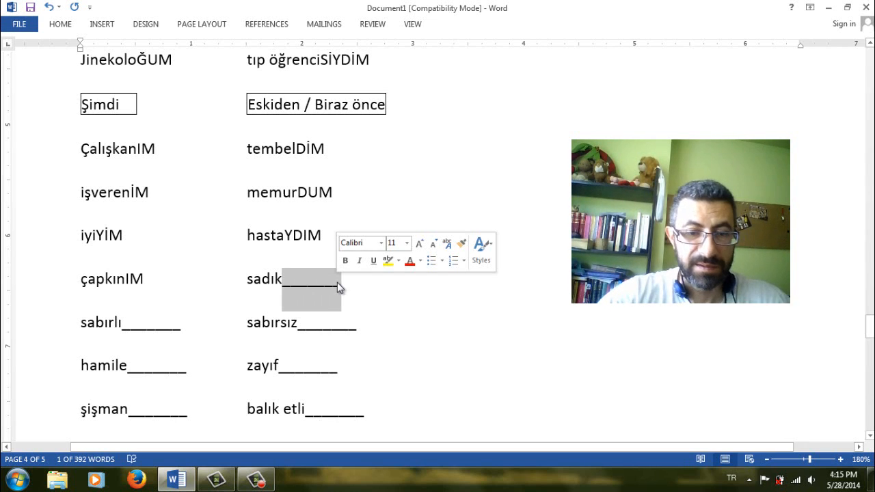
text(TIM)
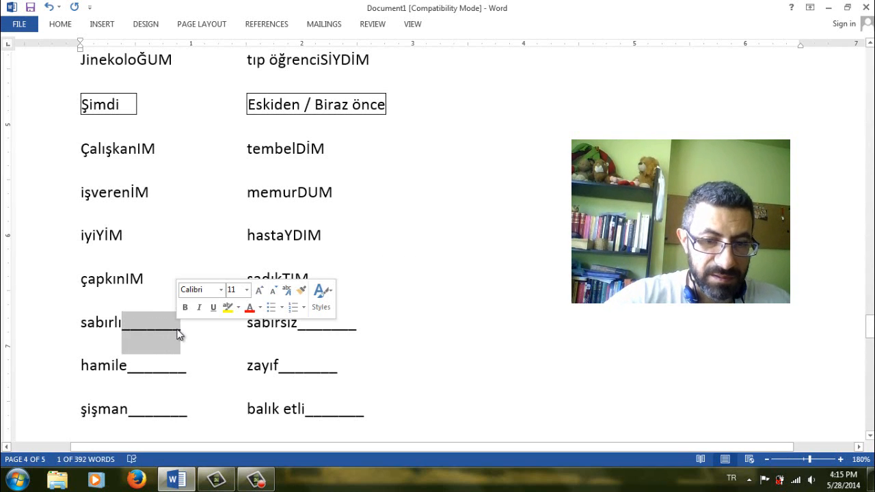
Type YIM, DIM, YİM, TIM and YDİM into the last blanks, ending balık etliYDİM
text(YIM)
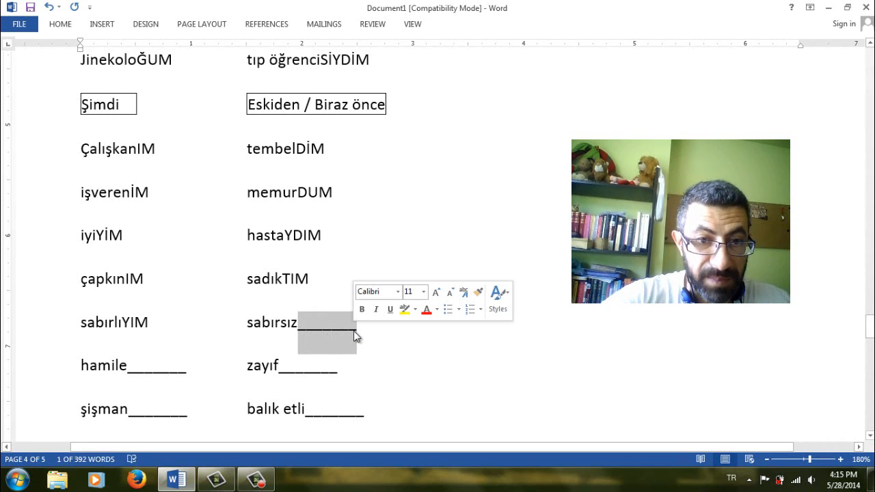
text(DIM)
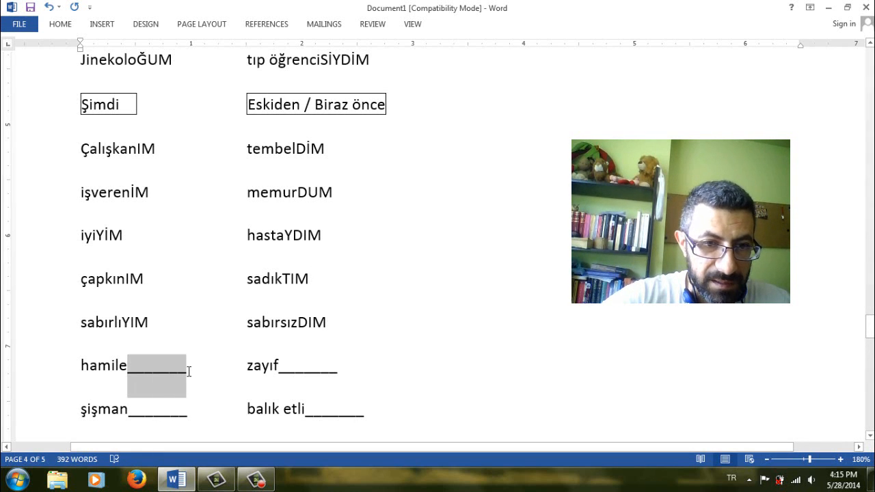
text(YİM)
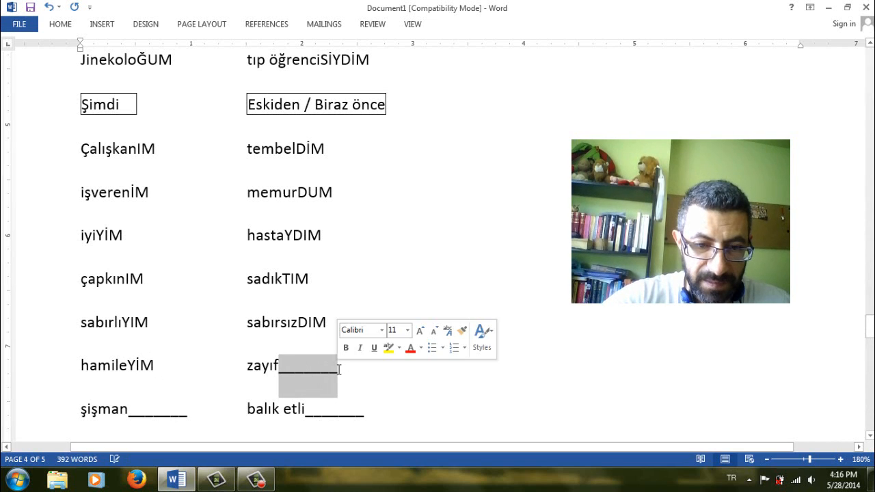
text(TIM)
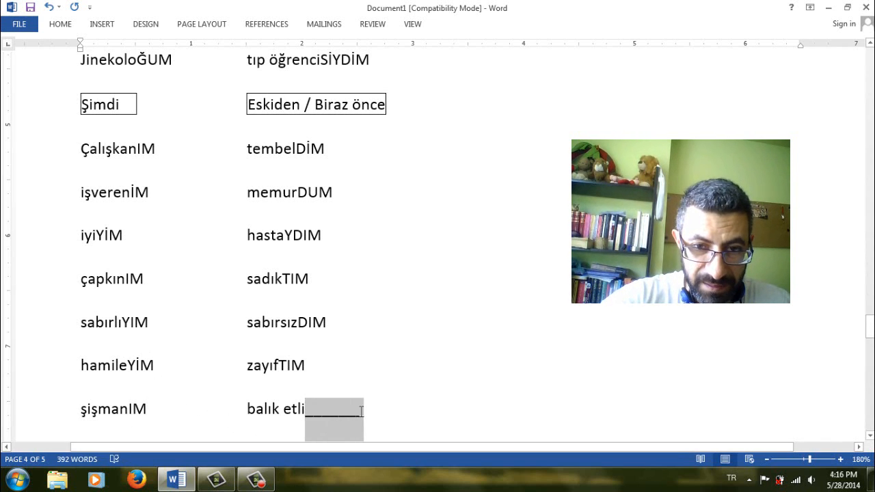
text(YDİM)
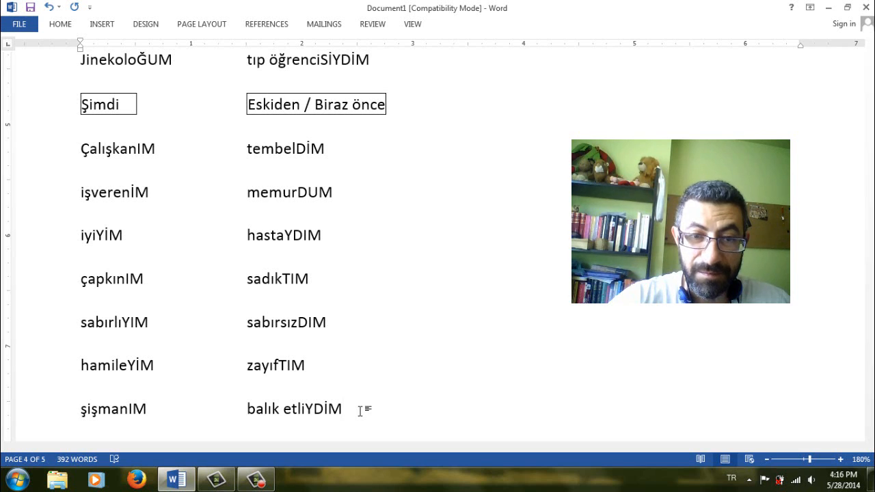
Fill sarı saçlıYDİM and soğukTU, then select the prenses and palyaço blanks
scroll(down, 3)
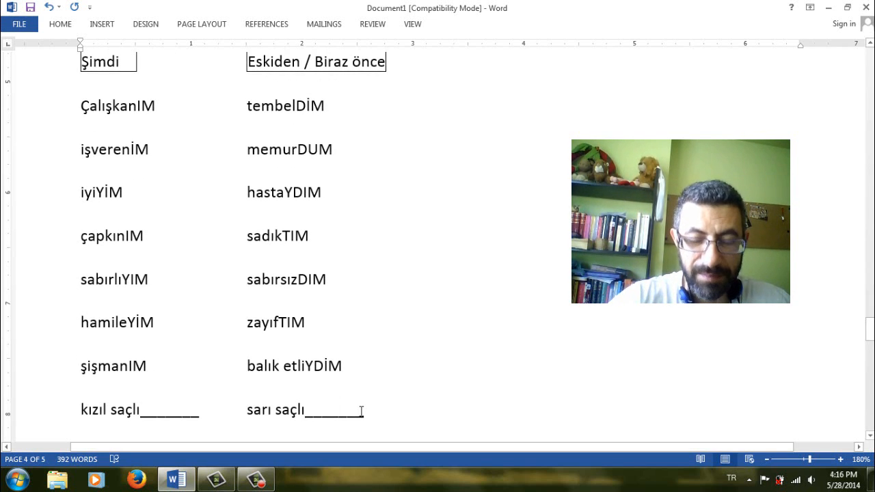
scroll(down, 3)
text(YIM)
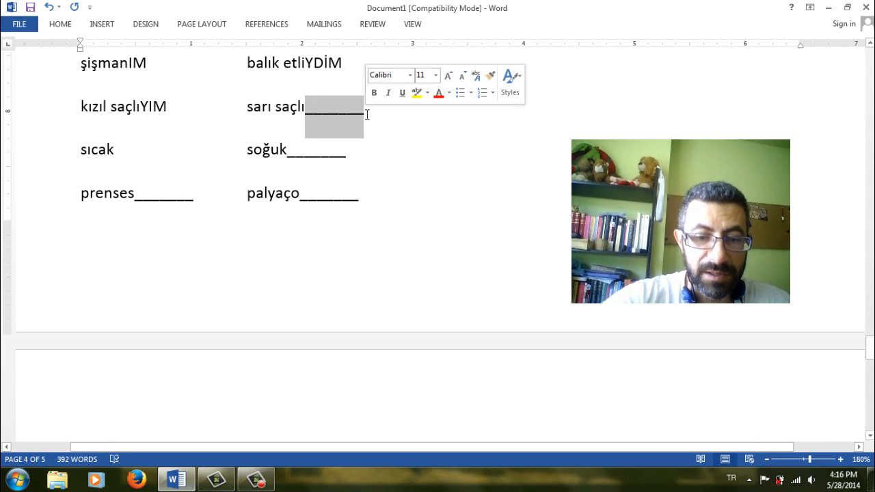
text(YDİM)
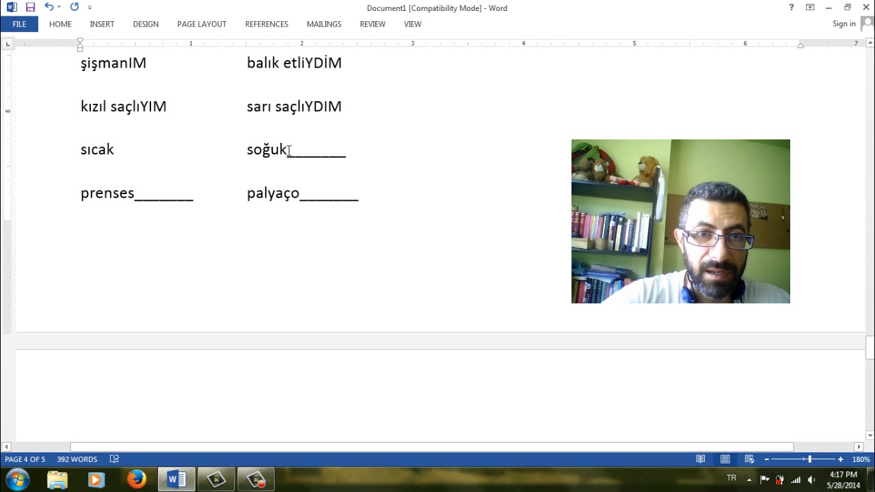
drag(293, 150, 345, 150)
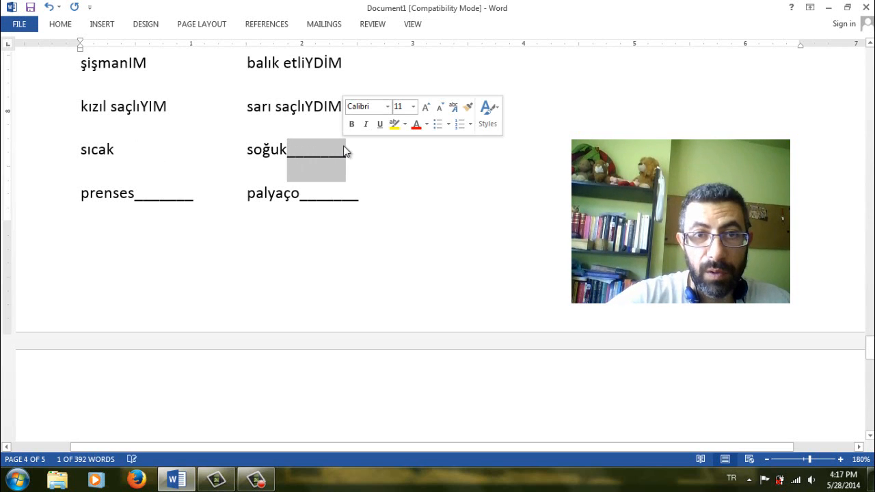
text(TU)
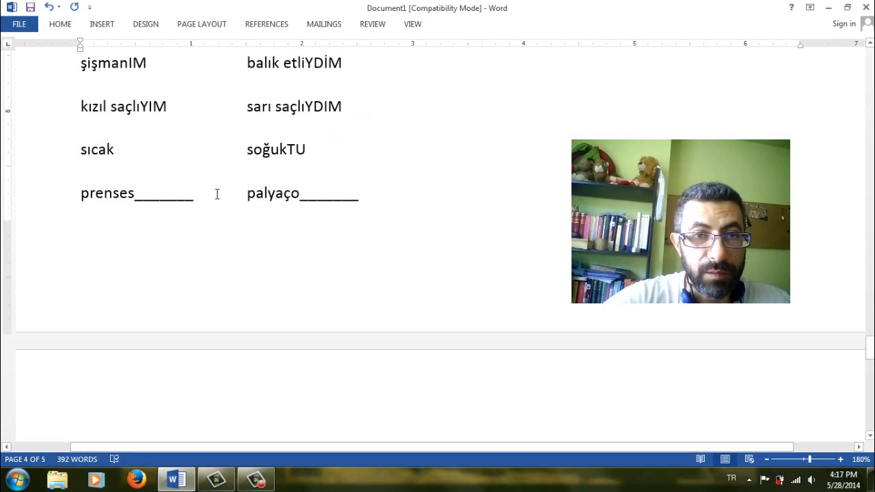
click(246, 149)
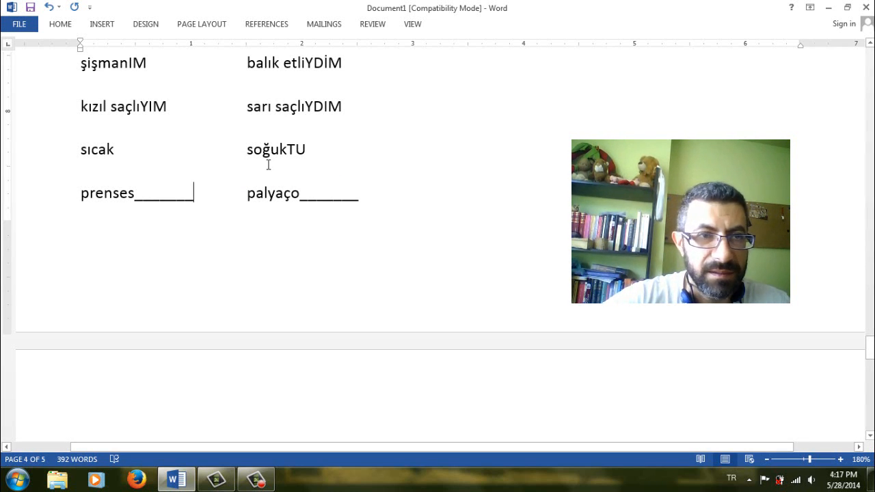
drag(140, 193, 193, 193)
text(İM)
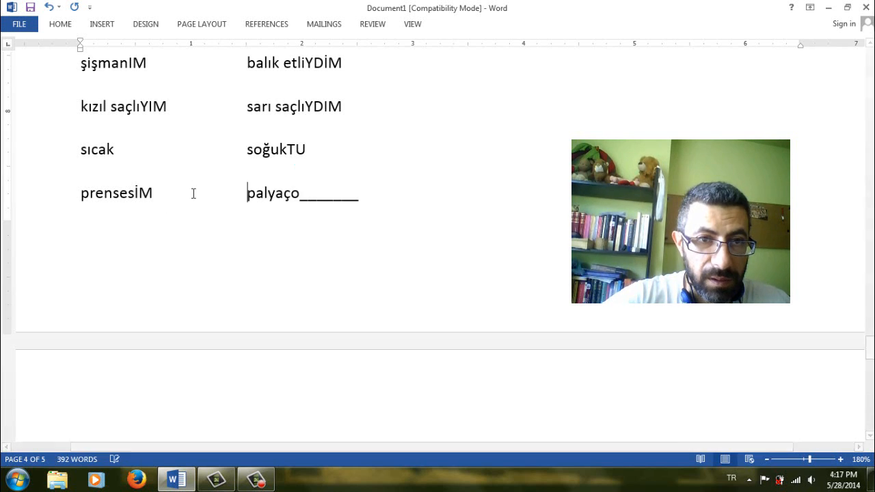
drag(299, 193, 357, 201)
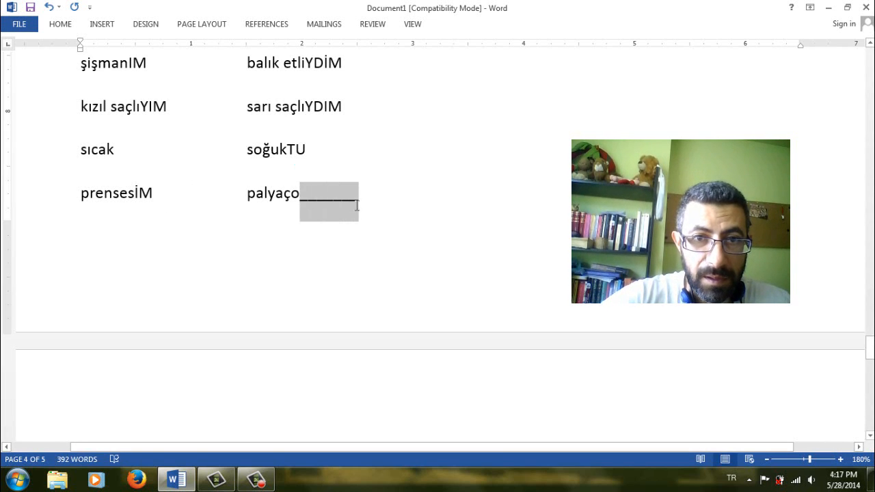
Finish palyaçoYDUM and fill Bükreş'TEYİM and the Türkiye'DE blank
text(YDUM)
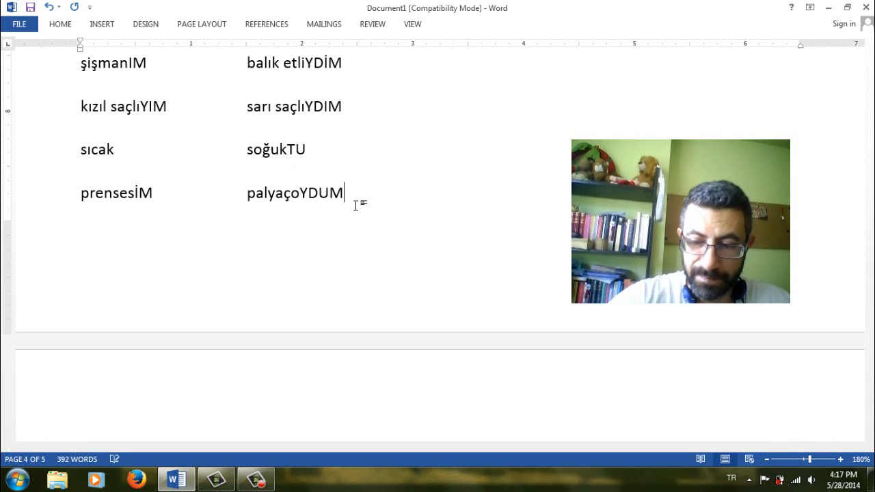
scroll(down, 3)
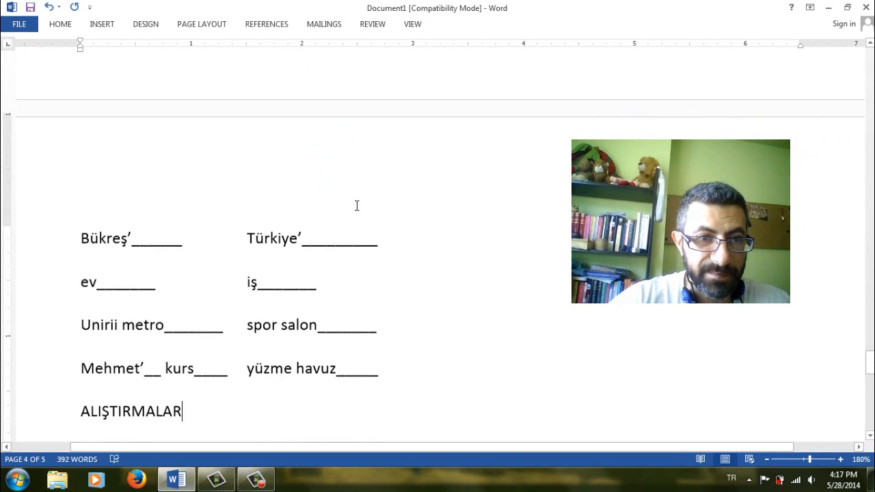
scroll(down, 3)
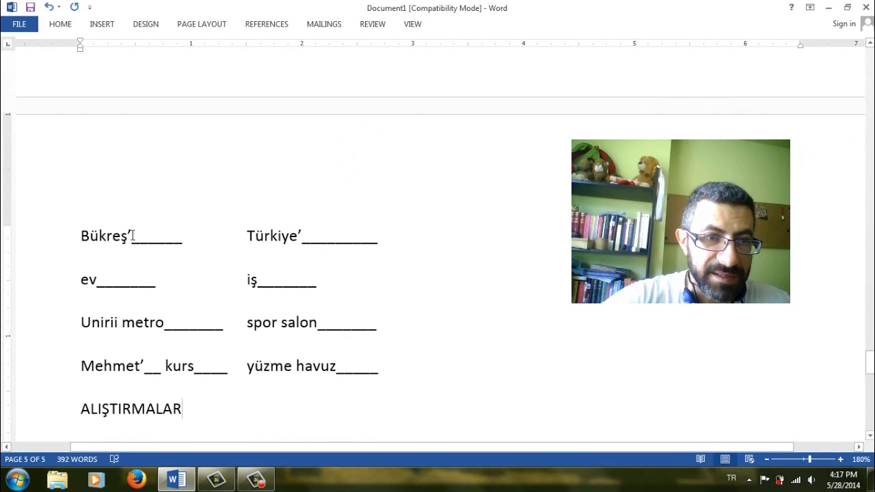
drag(133, 236, 183, 236)
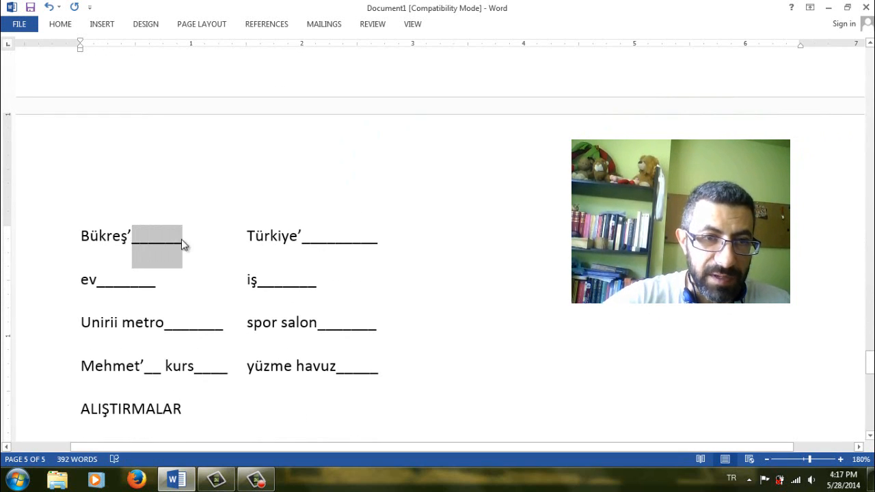
text(TE)
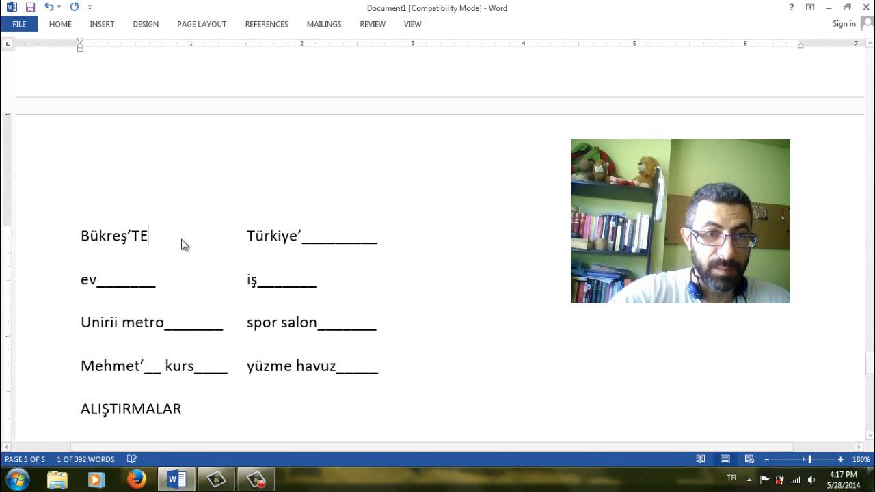
text(Y)
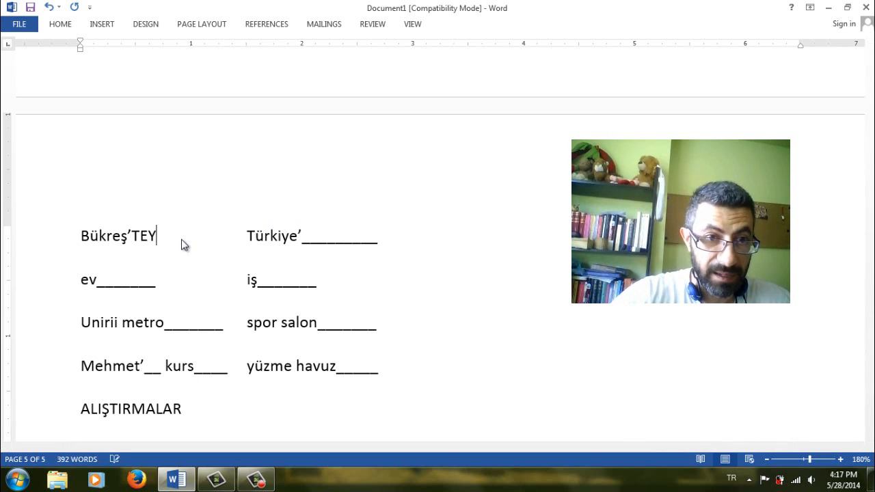
text(İM)
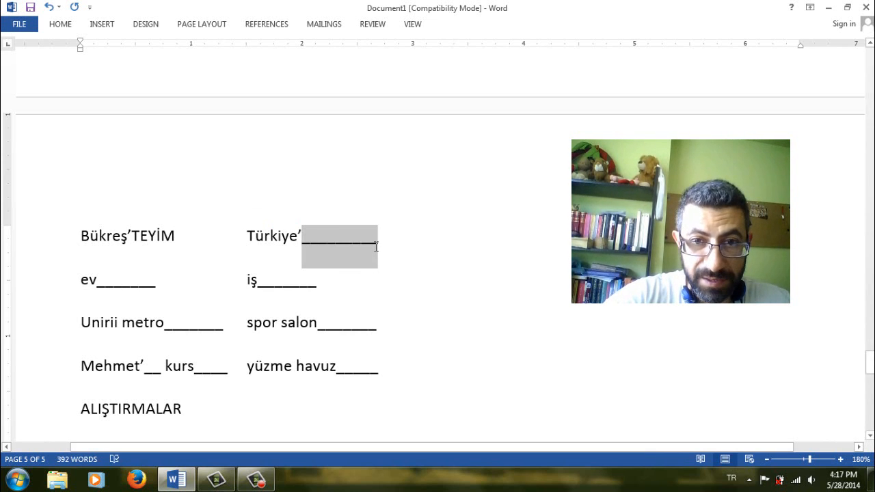
text(DEYDİM)
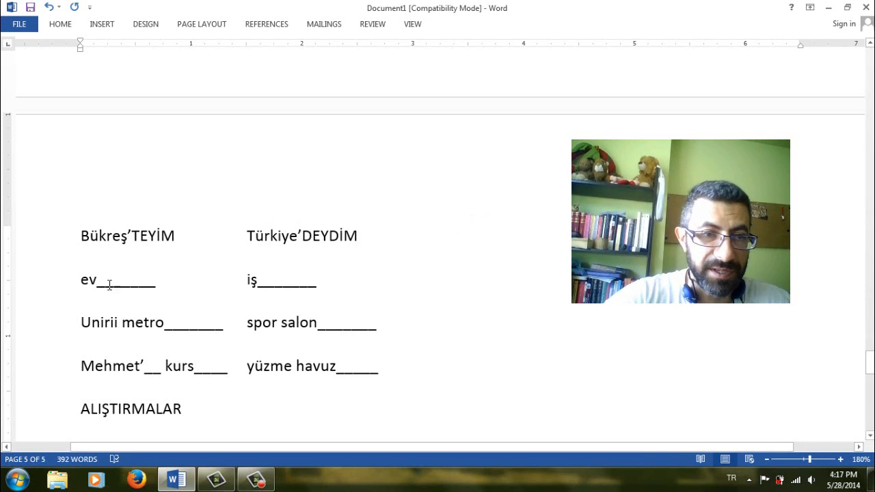
Fill evDEYİM, TEYDİM and Unirii metroSUDAYIM
drag(92, 280, 147, 297)
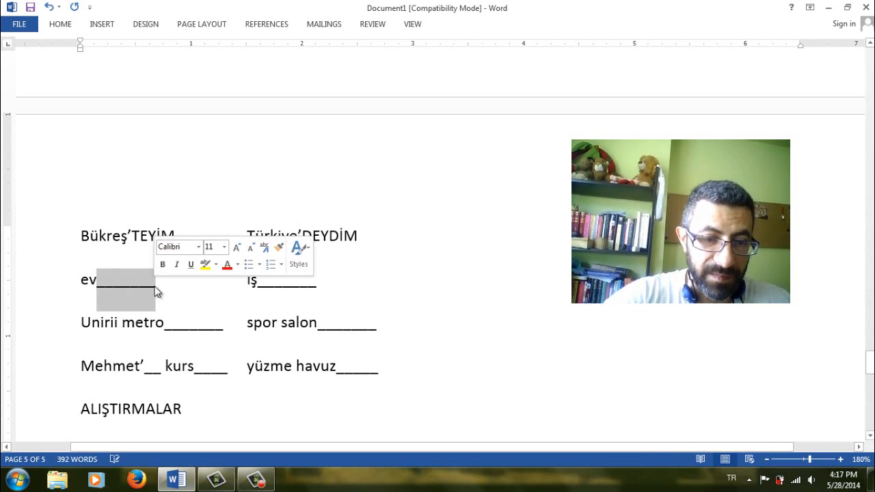
text(DEYİM)
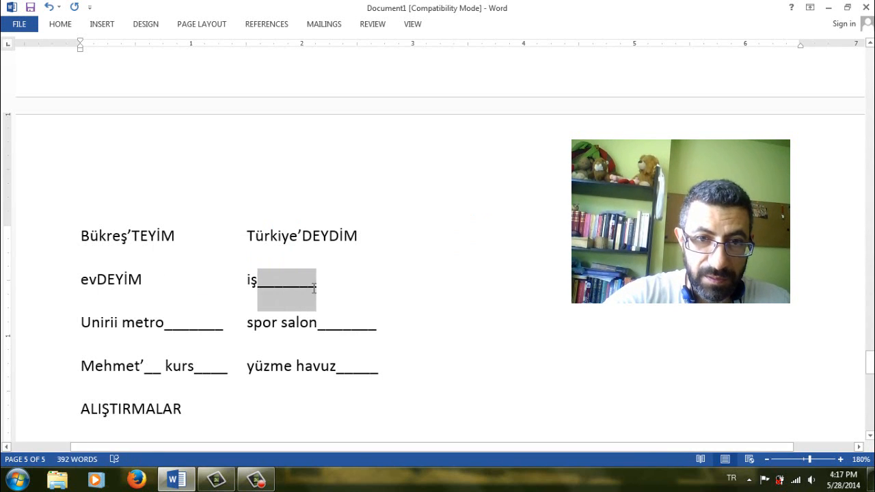
text(TEYDİM)
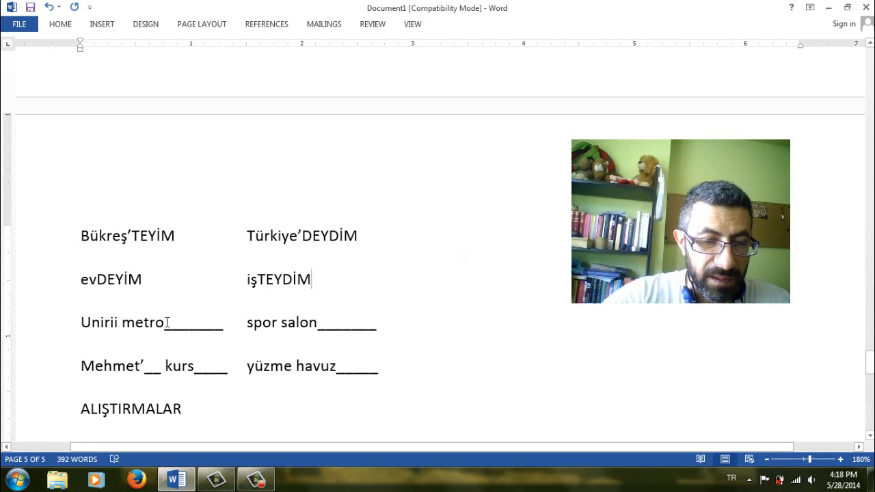
double_click(99, 322)
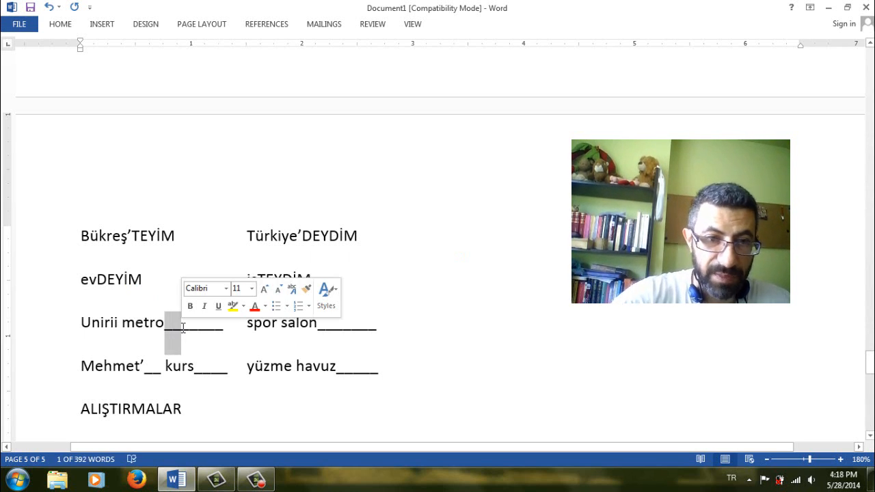
text(SU)
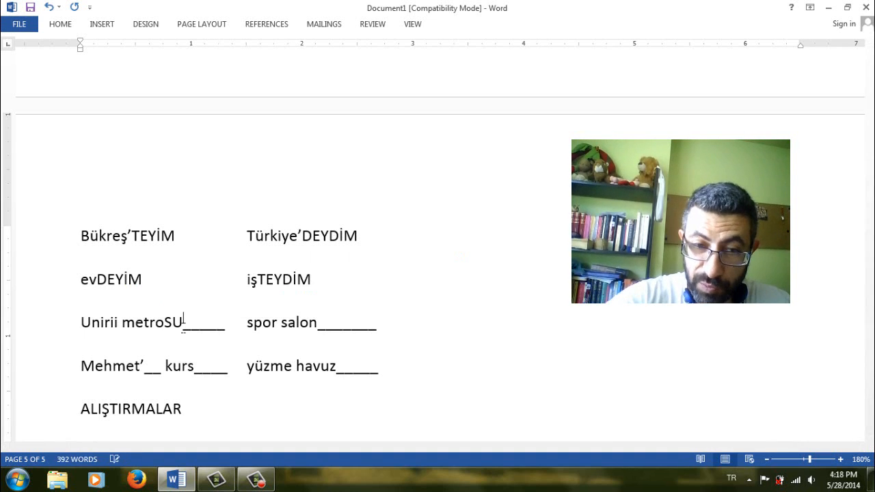
drag(187, 323, 226, 345)
text(N)
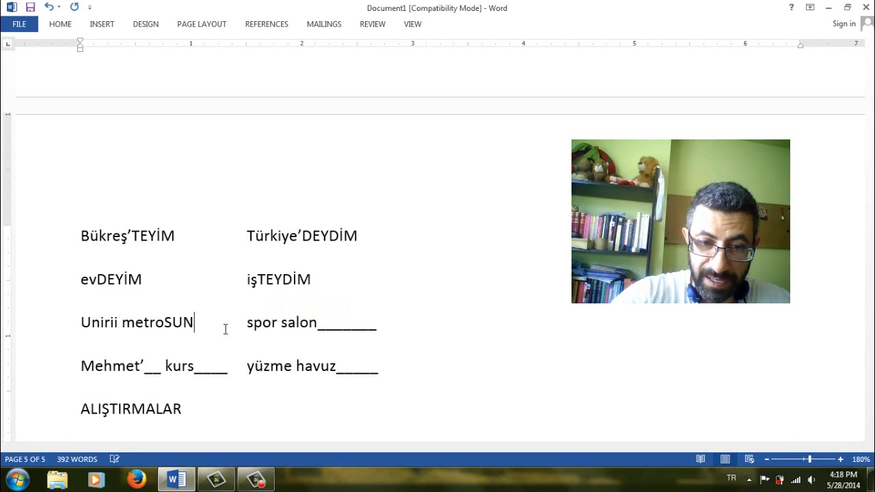
text(DA)
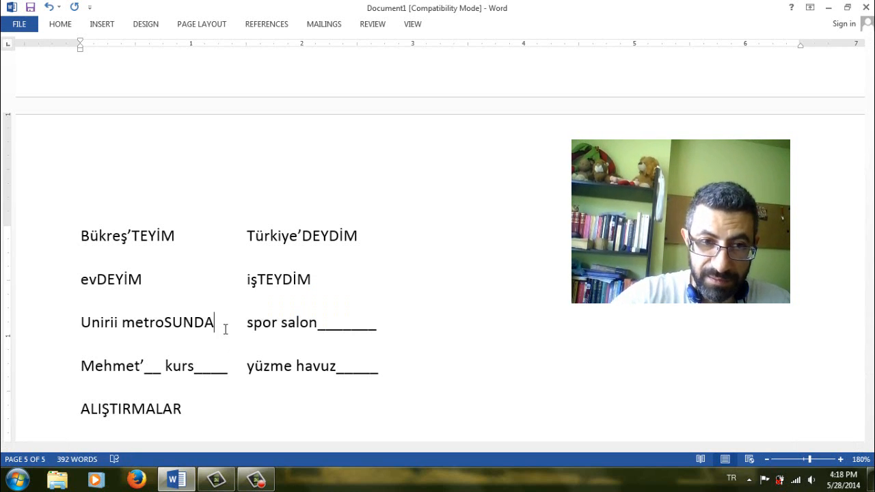
text(YIM)
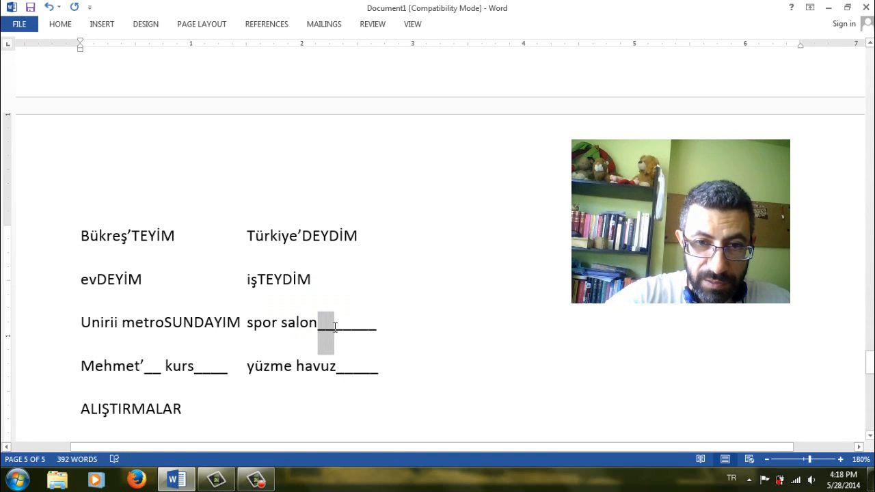
Fill the UnDA blank and Mehmet'İN kursUnDAYIM
text(U)
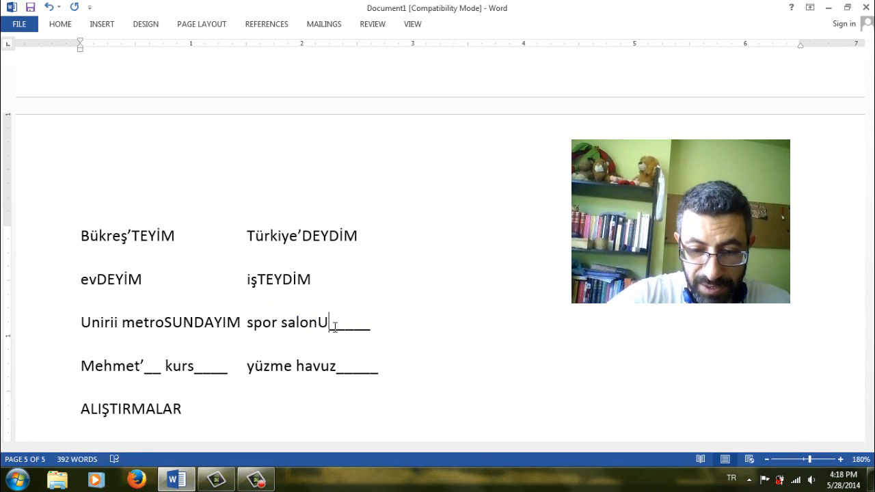
text(n)
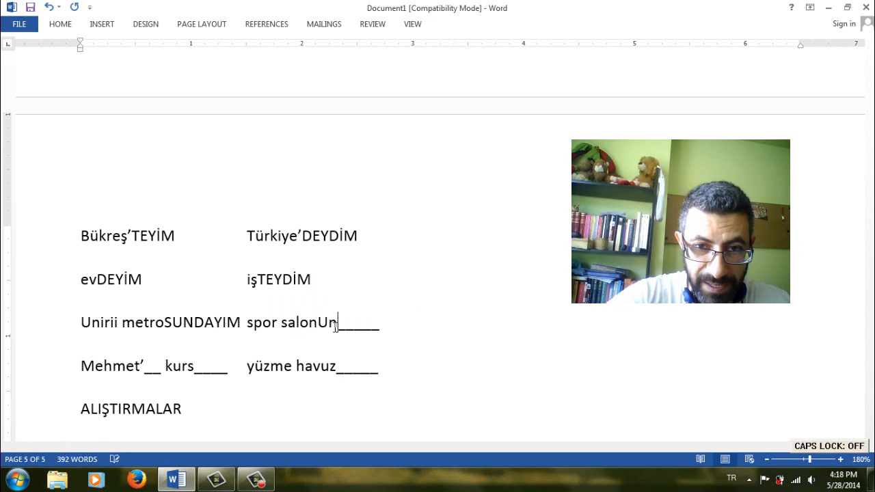
text(DAYDIM)
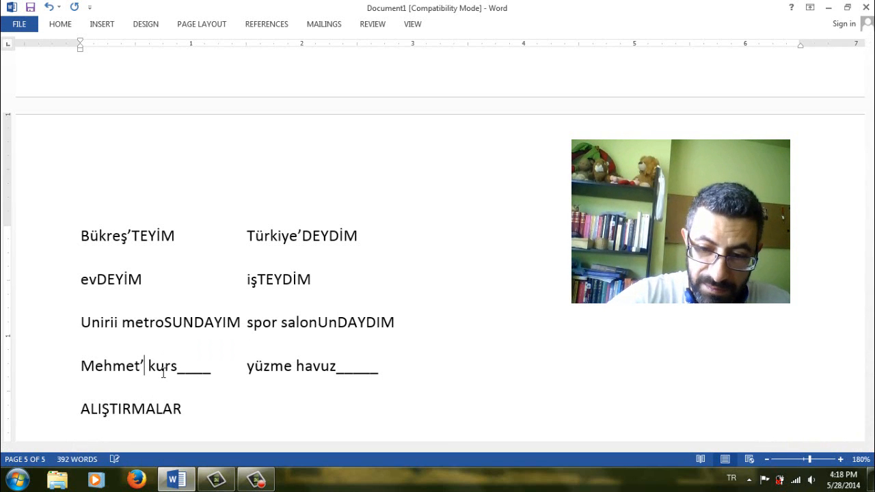
text(İN)
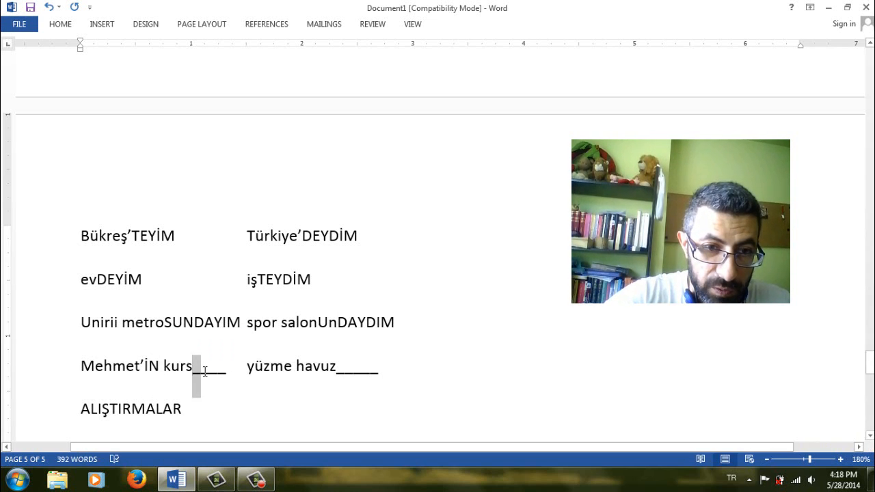
text(U)
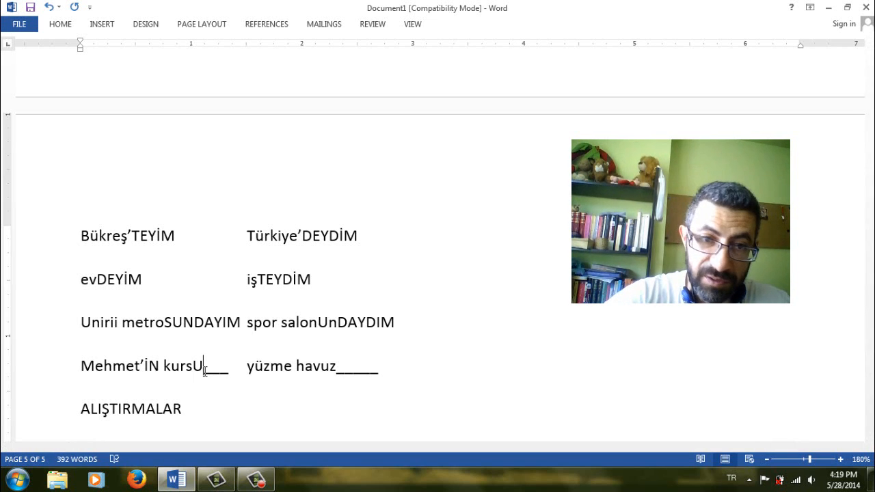
text(n)
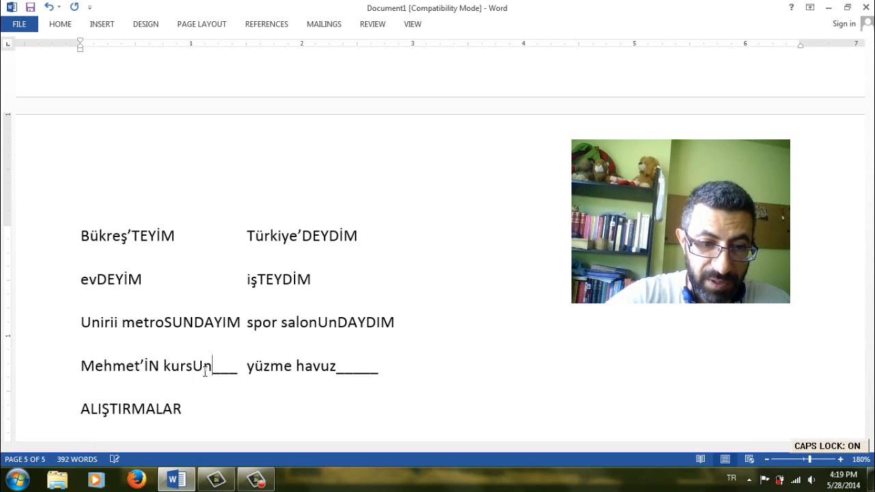
text(DA)
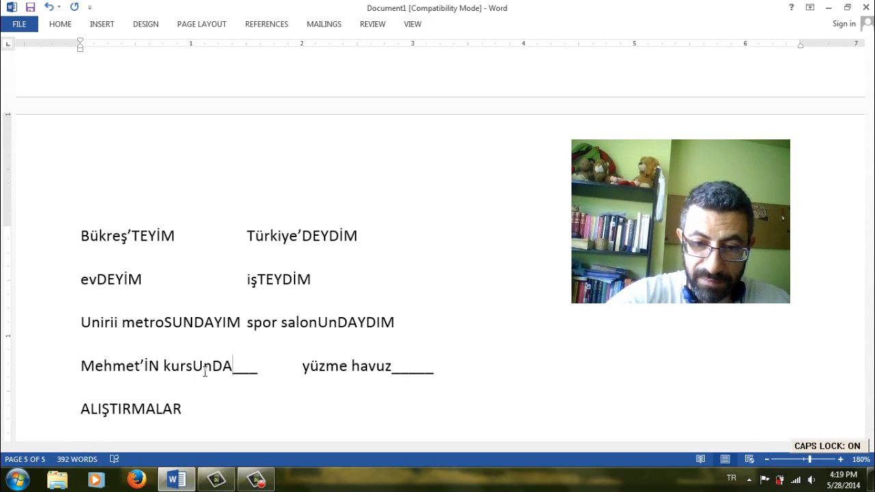
text(Y)
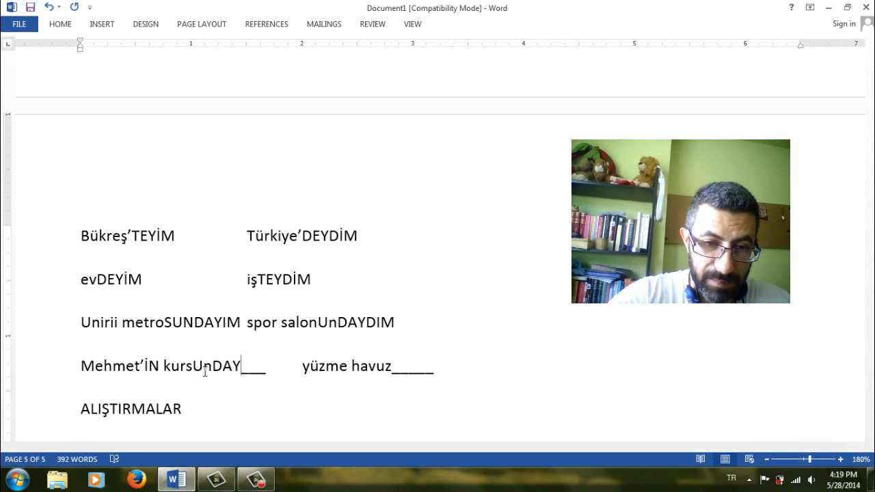
text(IM)
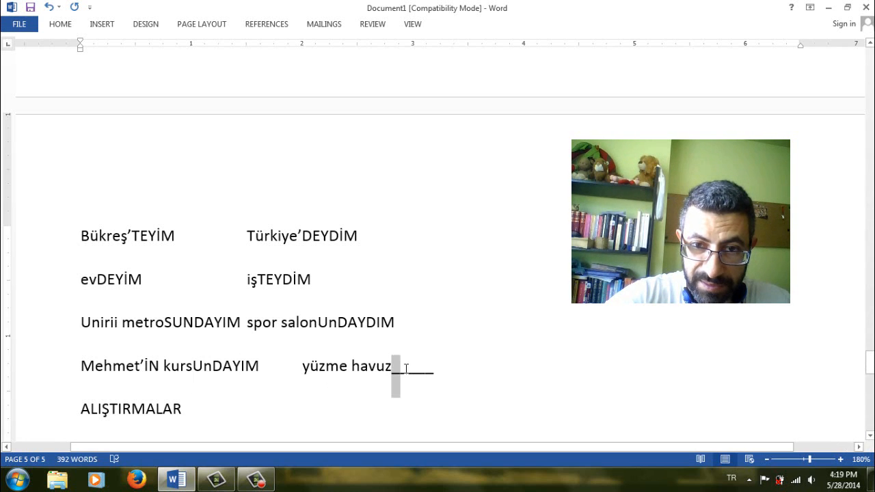
Complete the last location row with UnDA and DIM
text(U)
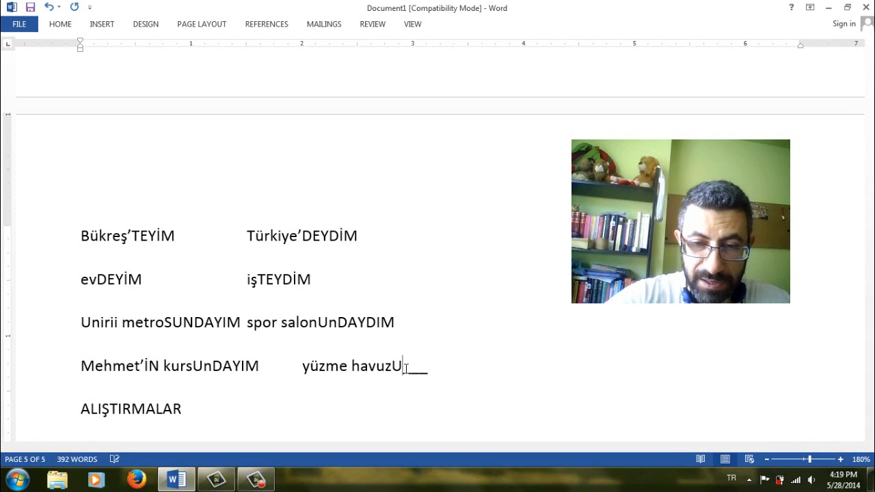
text(n)
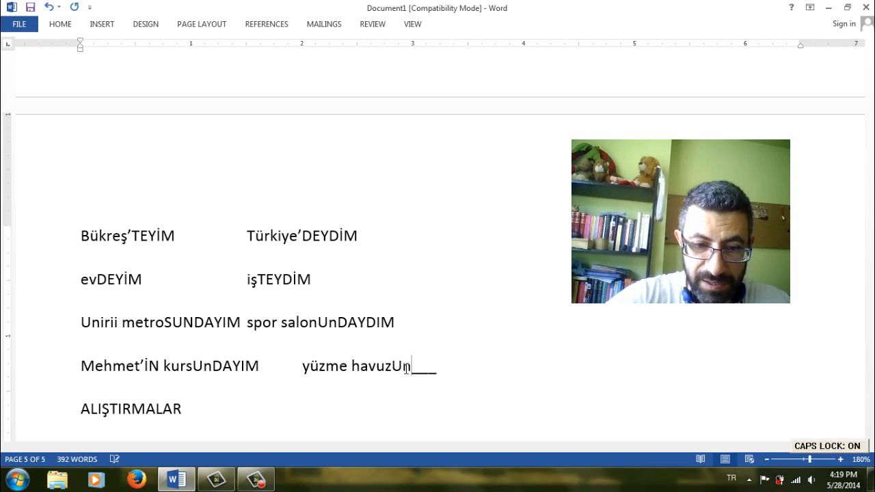
text(DAY)
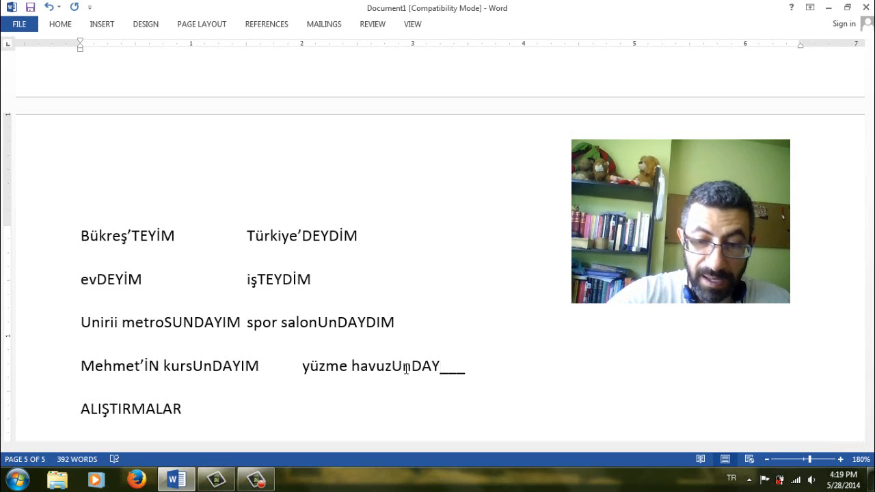
text(DIM)
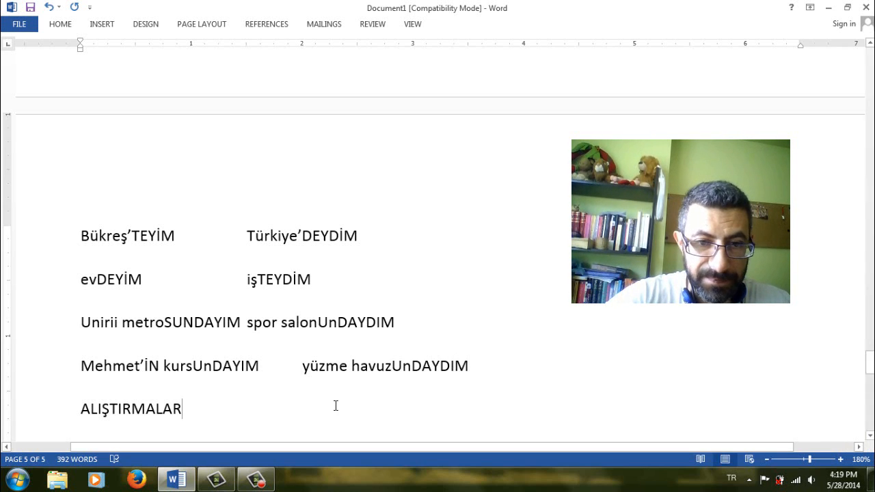
Type DEYDİN into exercise 1 and DEYDİM into exercise 2
scroll(down, 3)
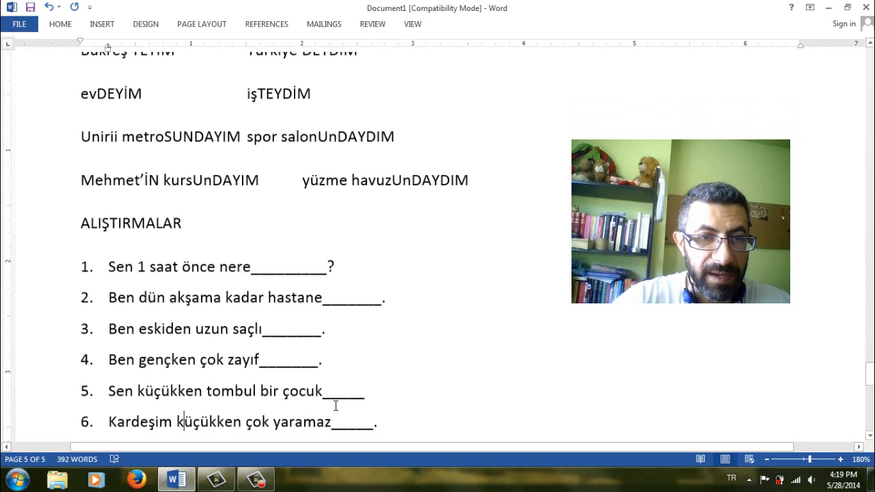
scroll(down, 3)
text(DE)
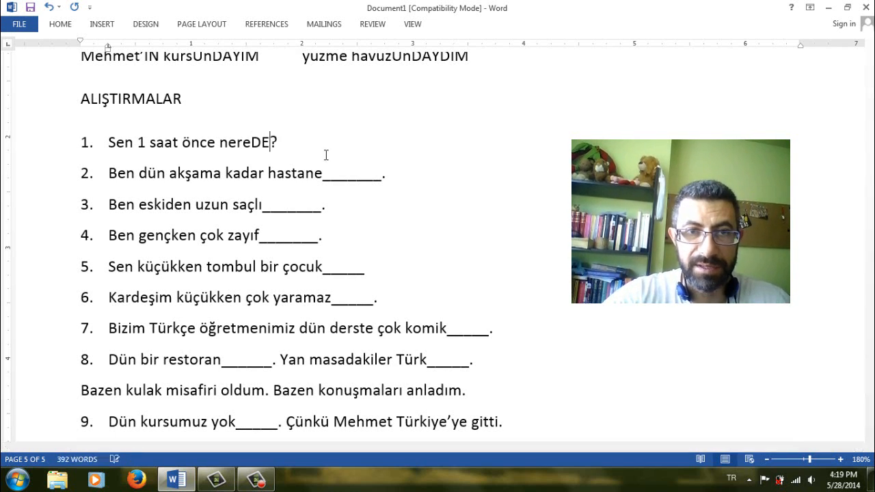
text(YDİ)
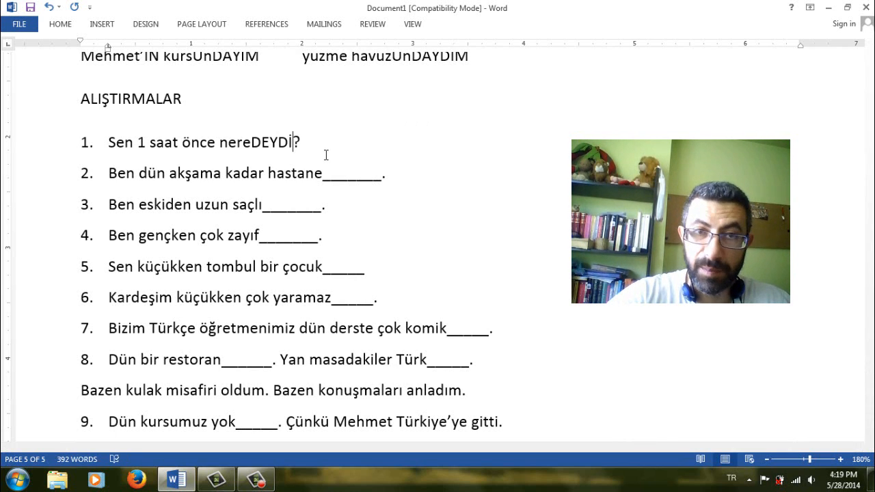
text(N)
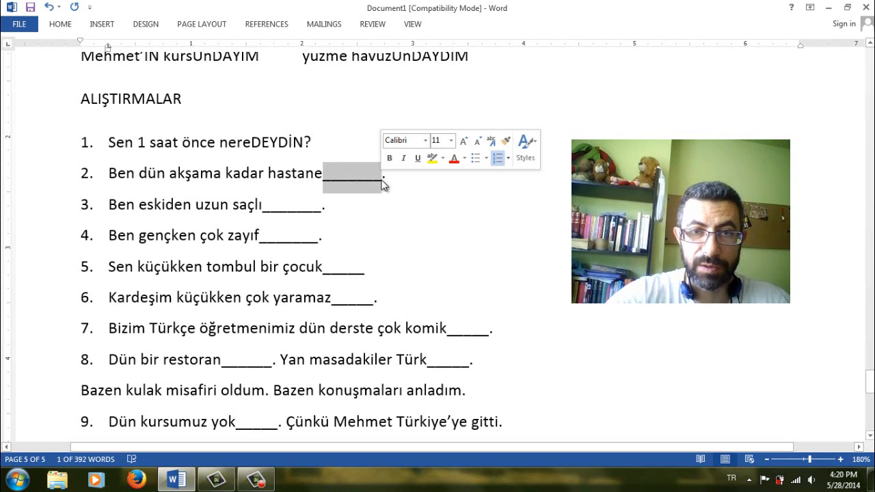
text(DE)
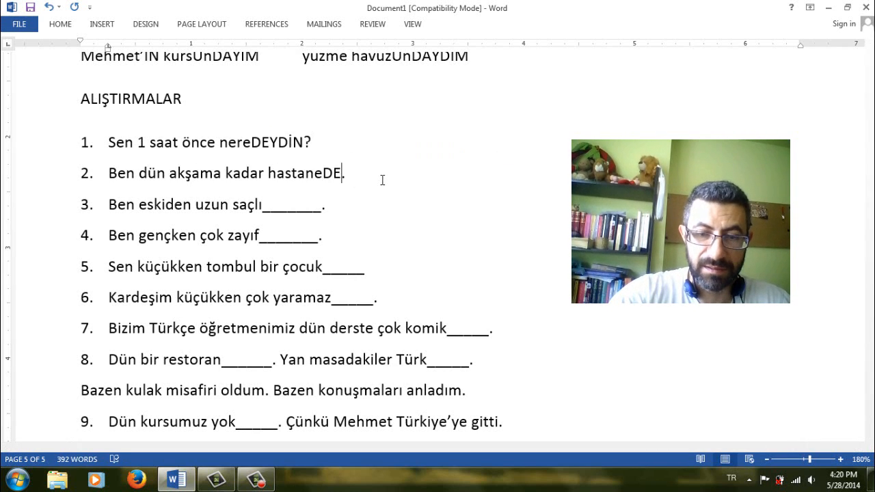
text(YDİ)
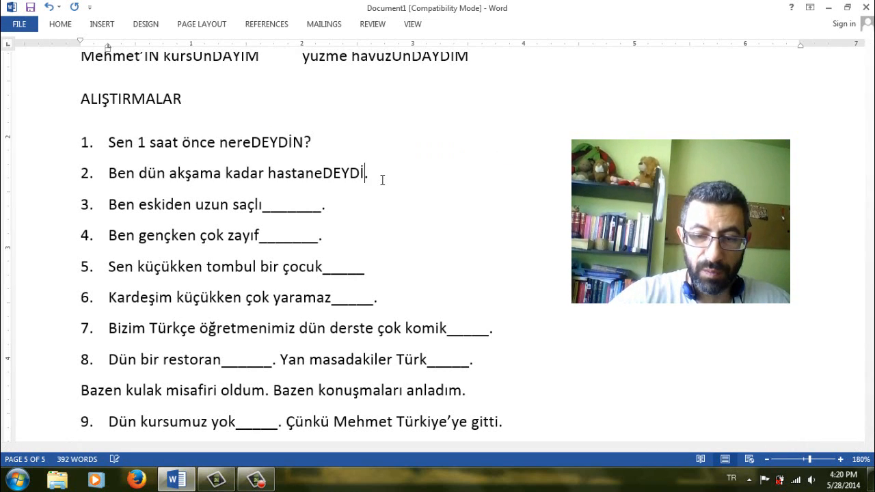
text(M)
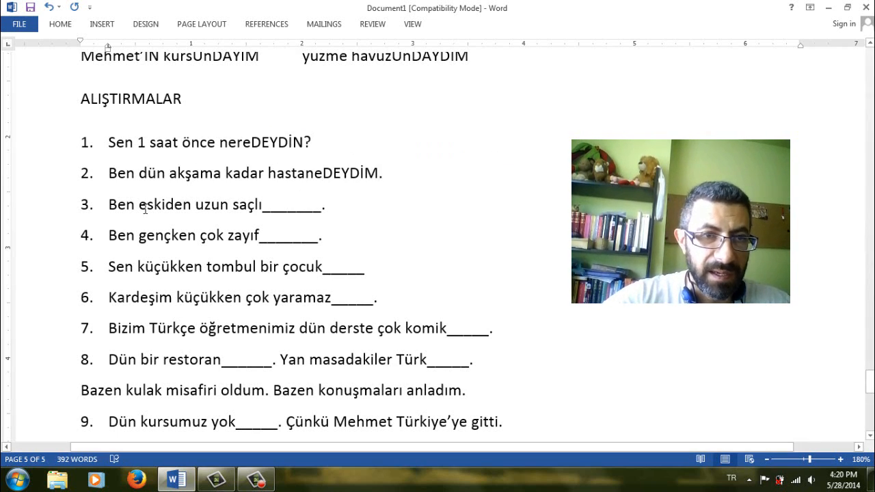
Fill exercise 3 with YDIM and exercise 4 with TIM
double_click(166, 205)
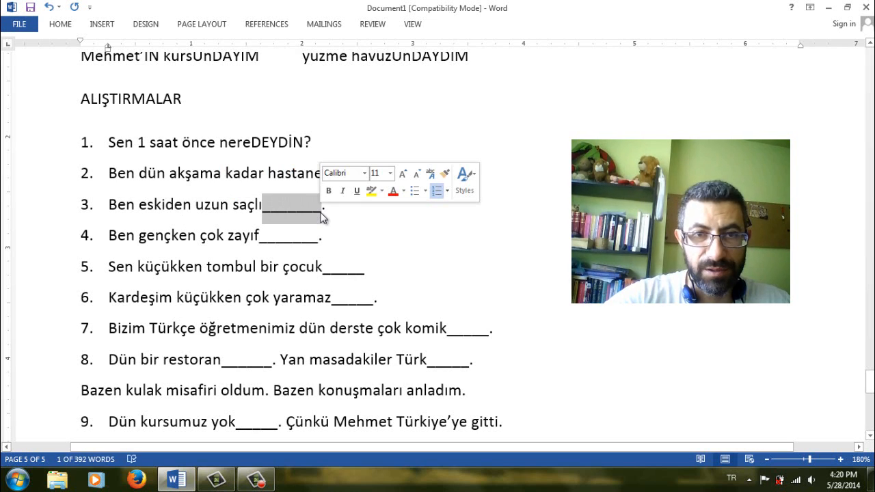
text(DEYDİM.)
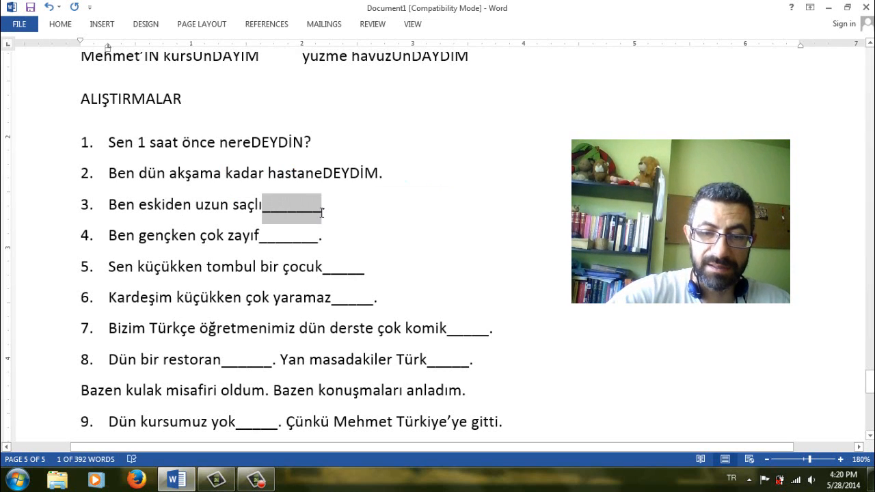
text(YDIM.)
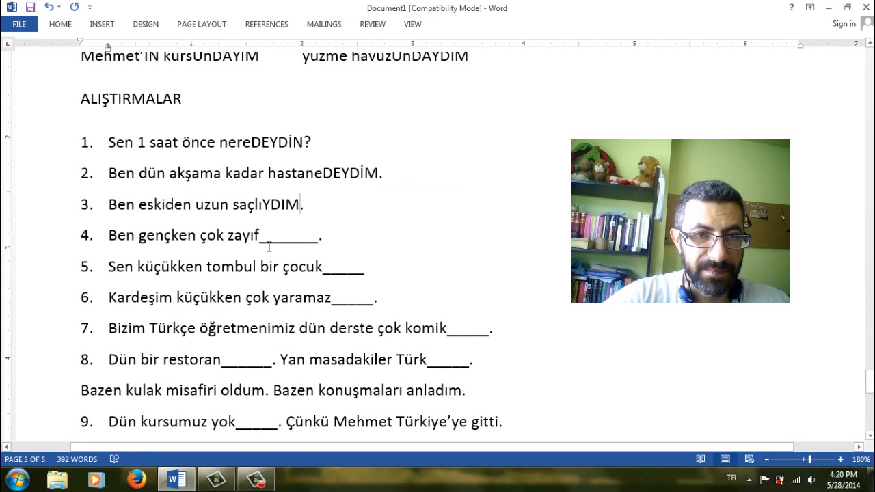
double_click(156, 235)
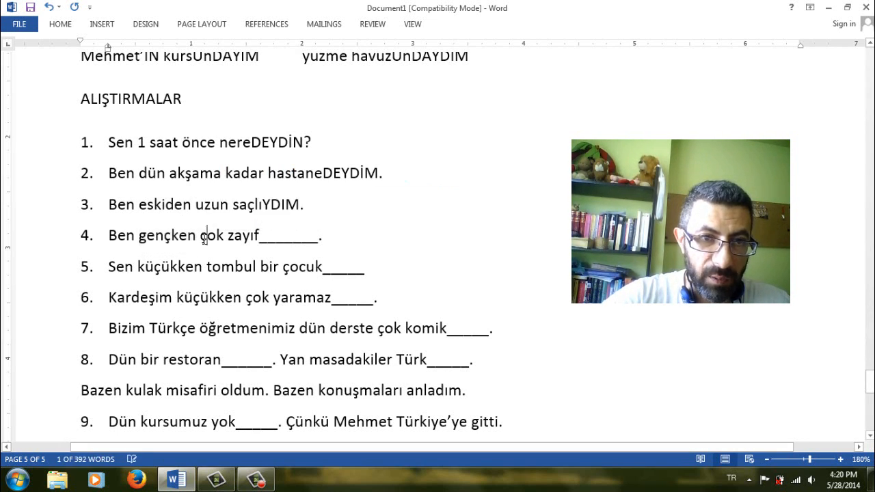
double_click(278, 236)
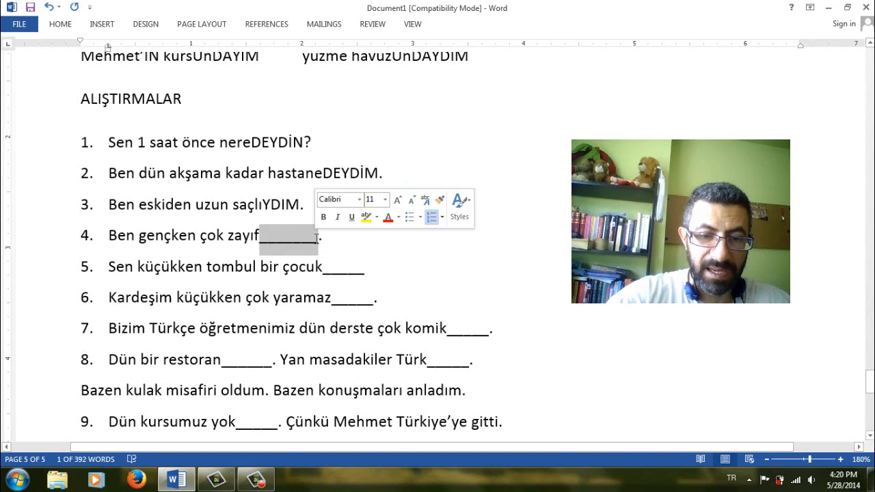
text(TIM)
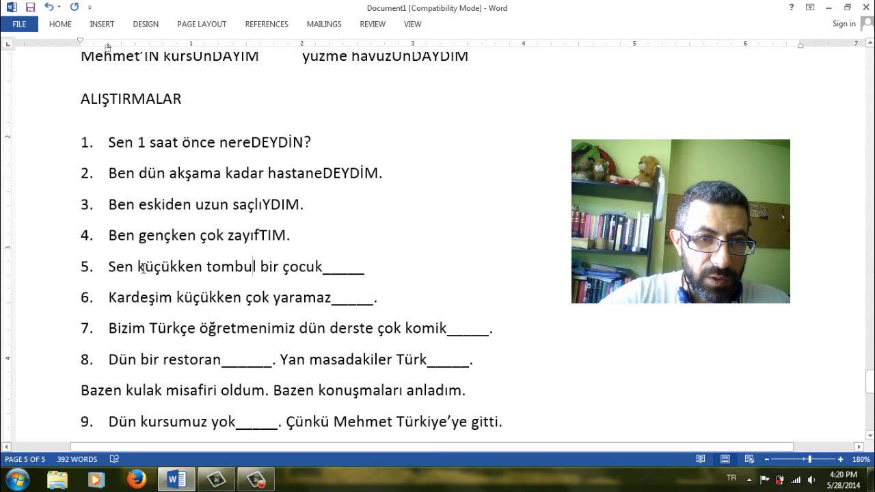
Fill çok zayıfTIM, the TUN blank, and exercise 6 with DI
double_click(161, 266)
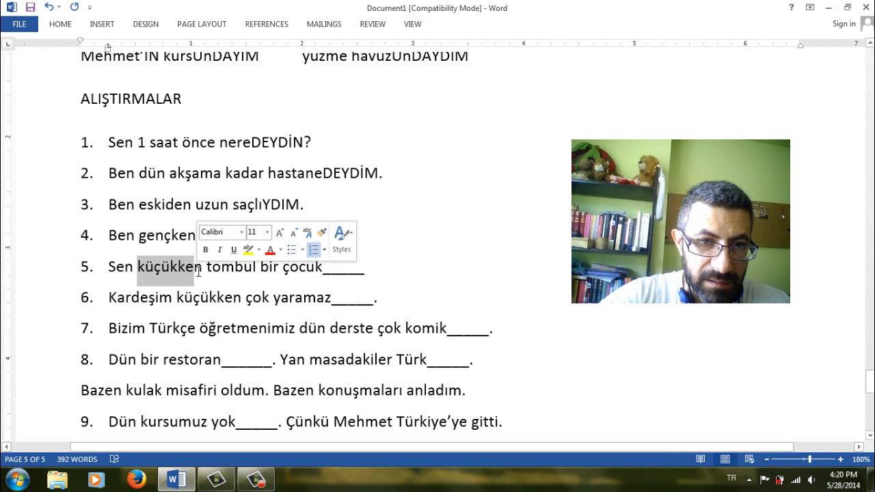
text(çok zayıfTIM.)
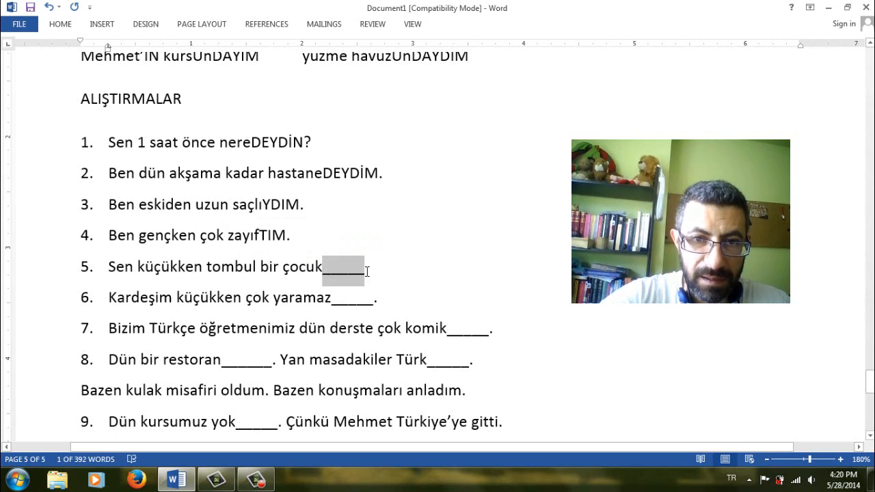
text(T)
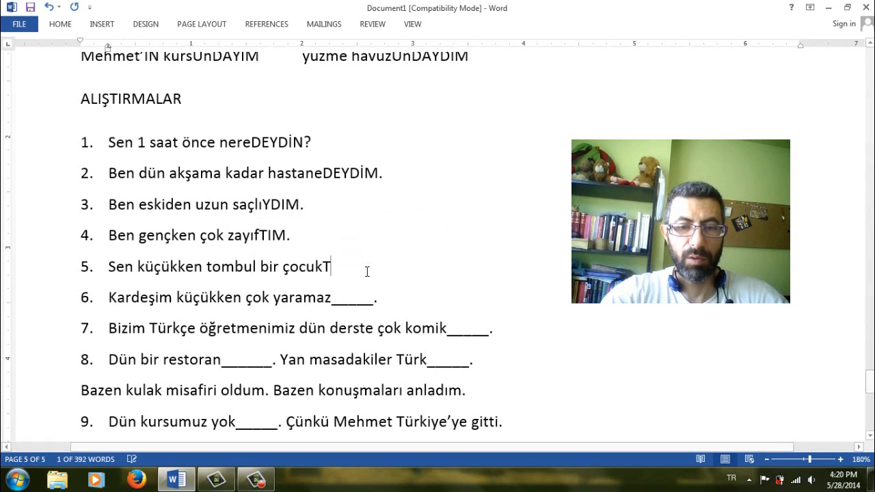
text(UN)
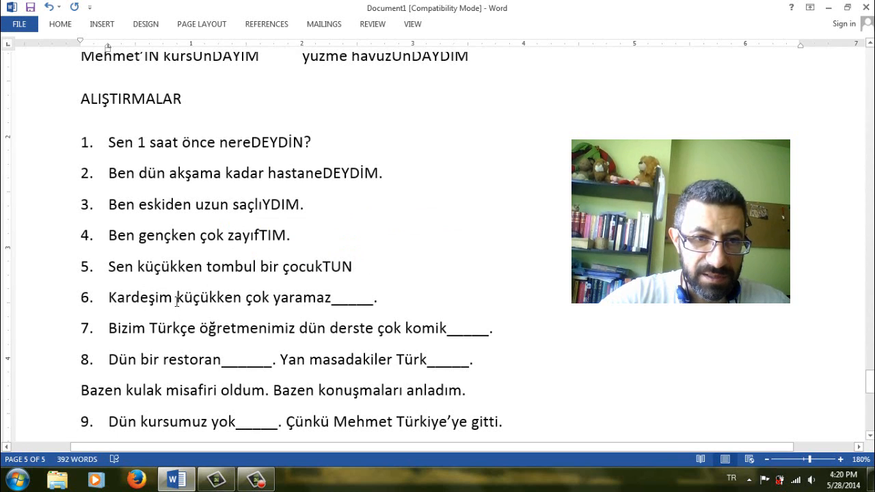
double_click(205, 297)
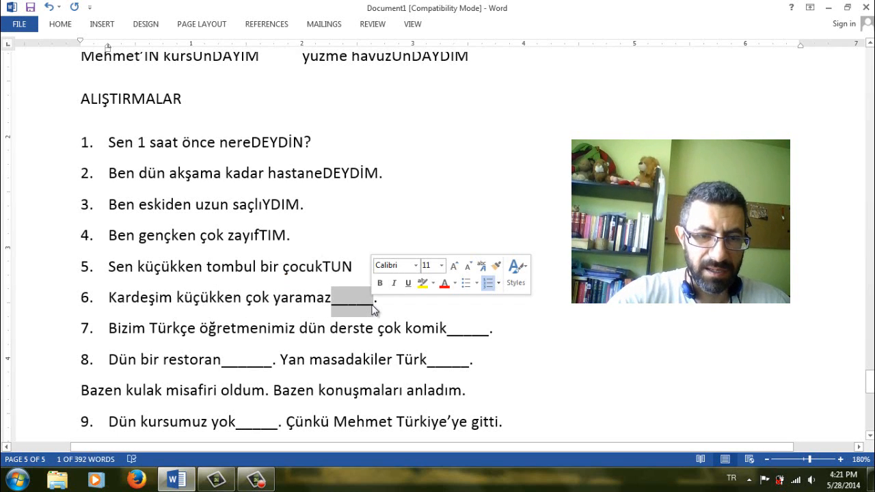
text(DI)
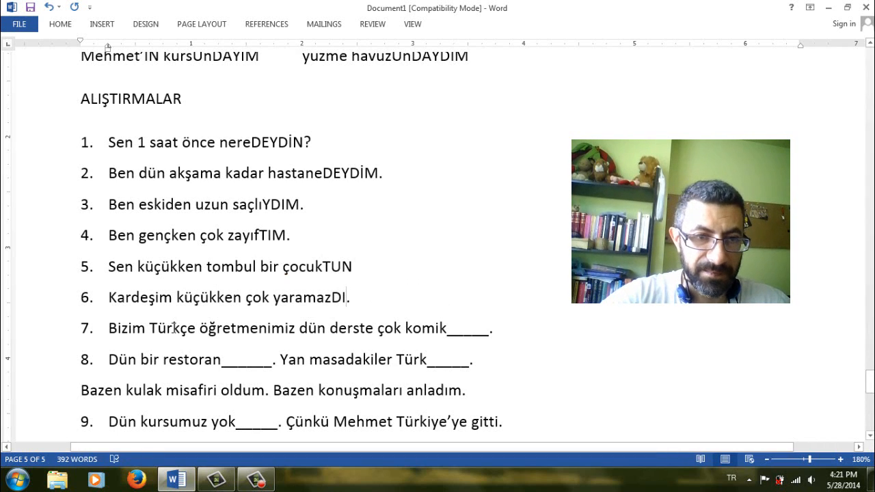
Fill exercise 7 with Tİ and exercise 8 with DAYDI and TÜ
drag(108, 328, 297, 328)
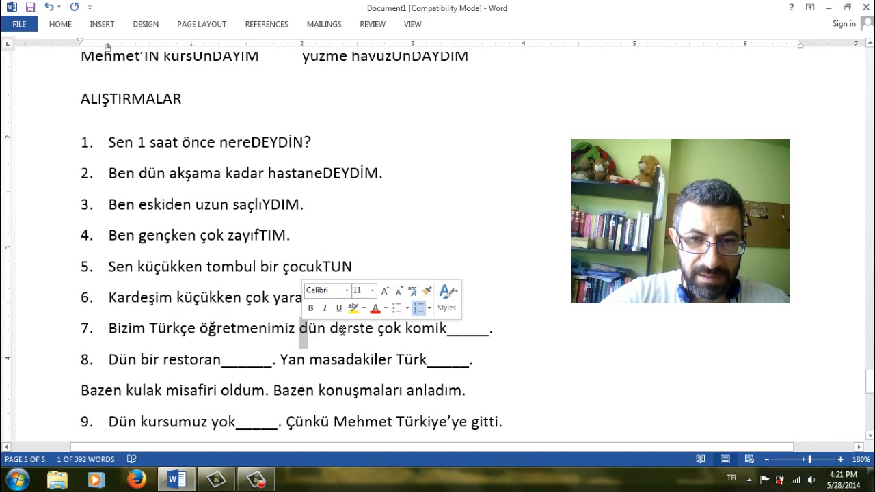
double_click(350, 328)
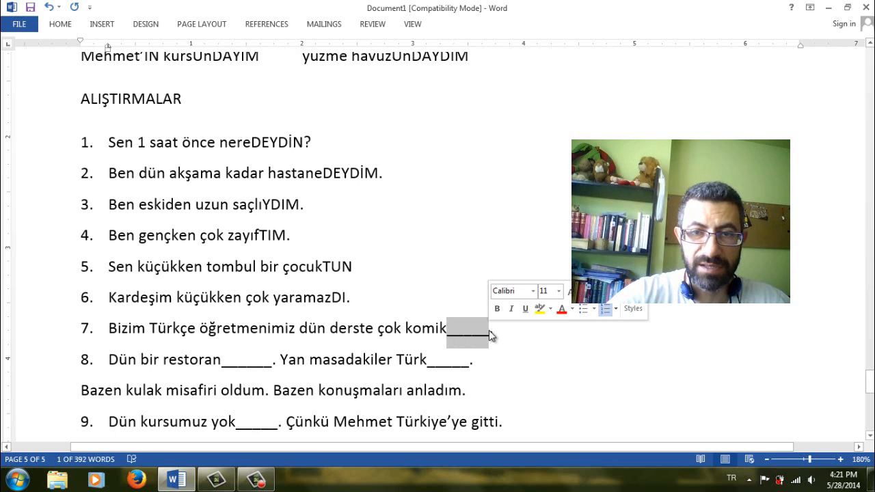
text(Ti.)
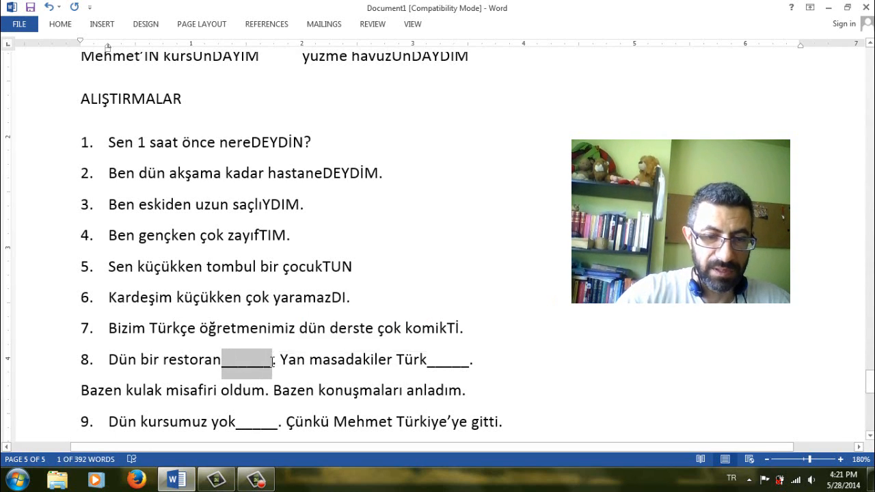
text(DAYDIK)
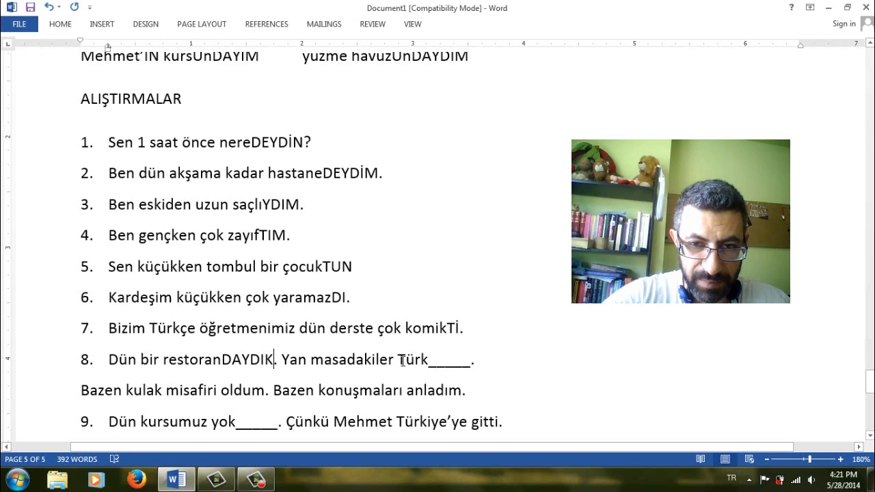
drag(428, 360, 465, 367)
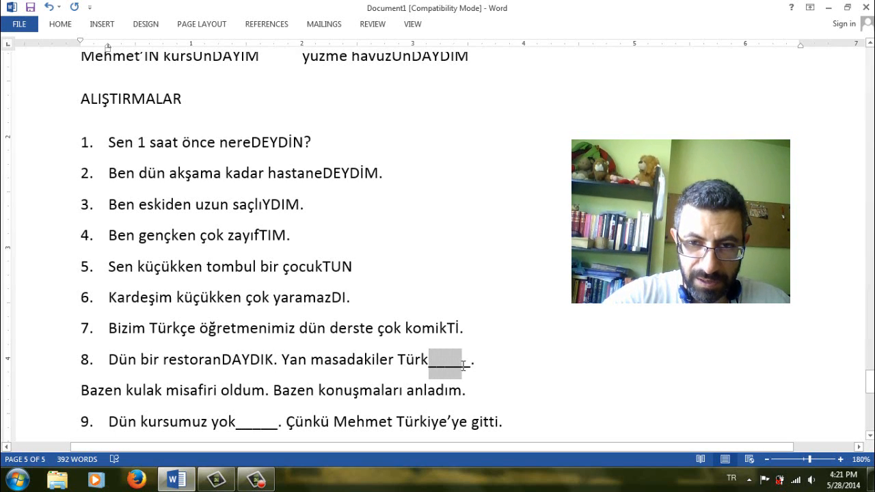
text(TÜ)
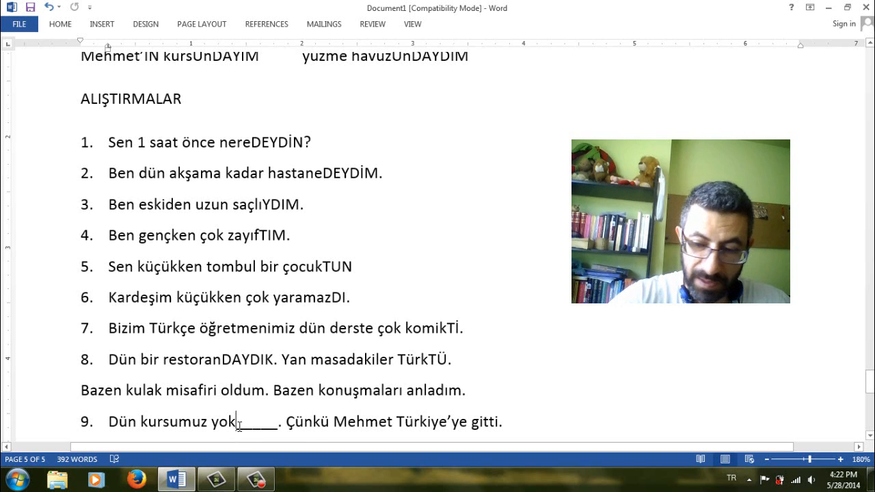
Fill exercise 9 as yokTU and exercise 10 as mutfakTAYDI
scroll(down, 3)
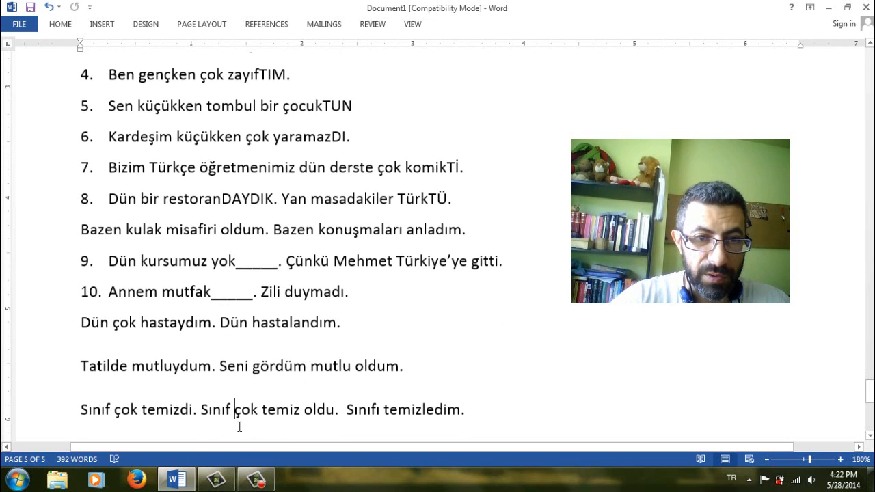
double_click(259, 261)
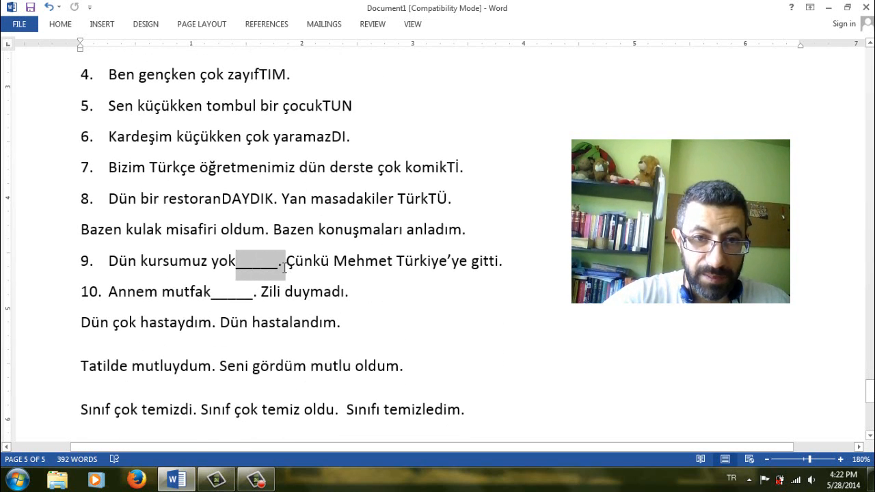
text(TU)
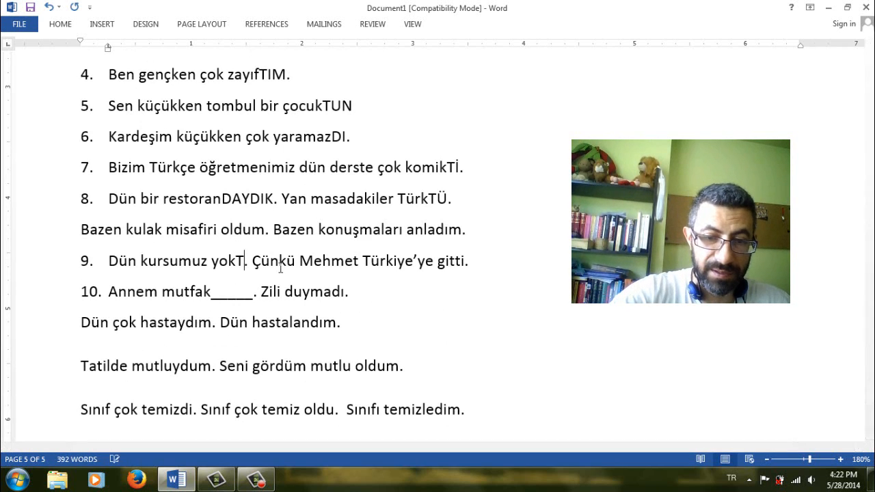
text(U)
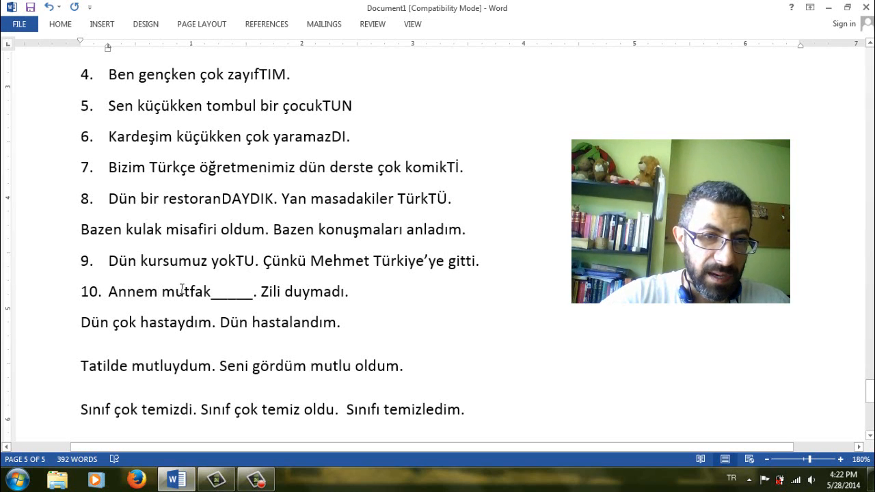
double_click(160, 292)
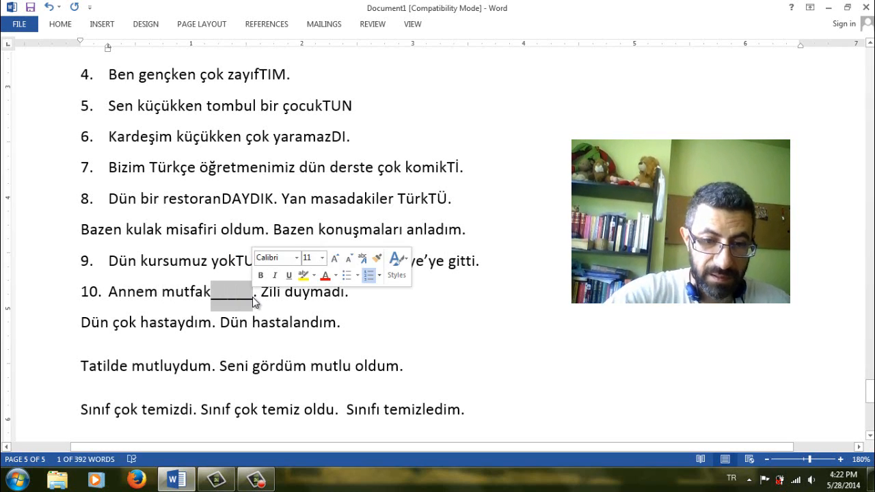
text(TAYDI)
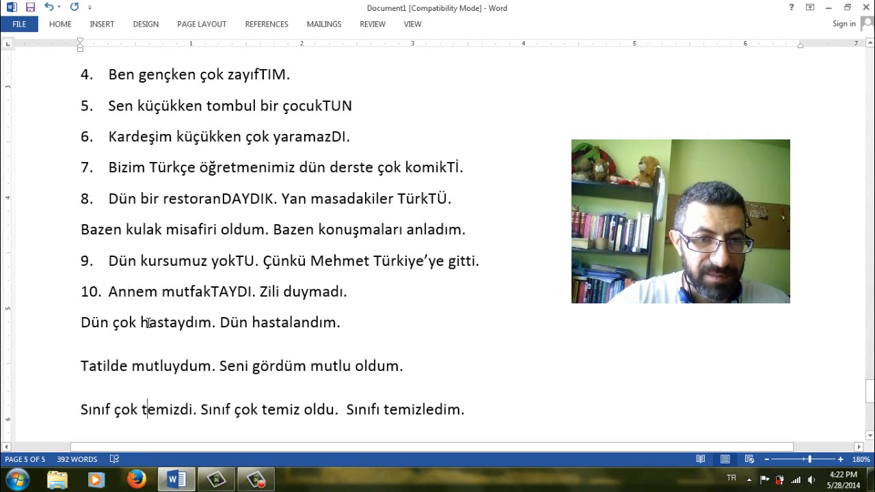
Type 'Dün hasta oldum.' after the hastalandım sentence
scroll(down, 3)
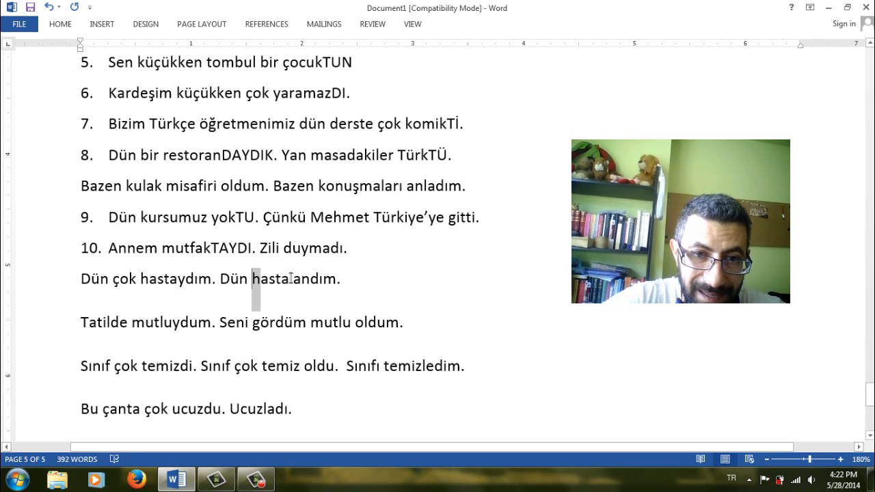
double_click(280, 279)
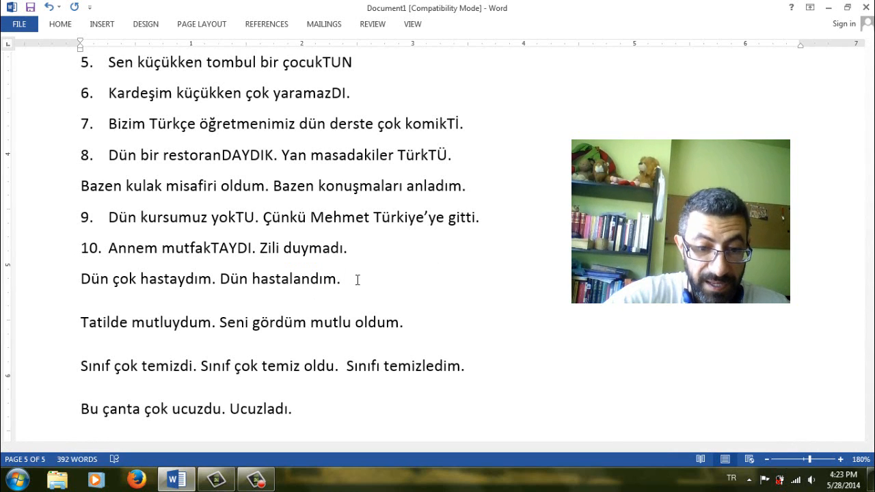
text(Dün)
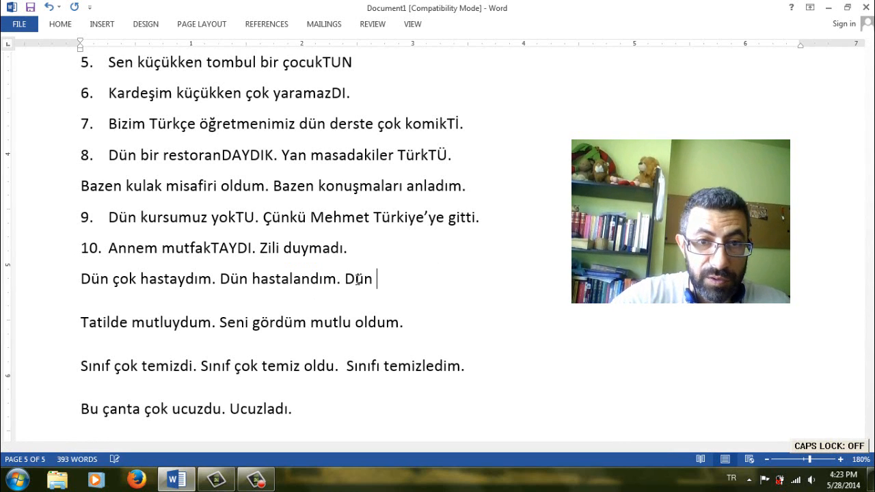
text(hasta)
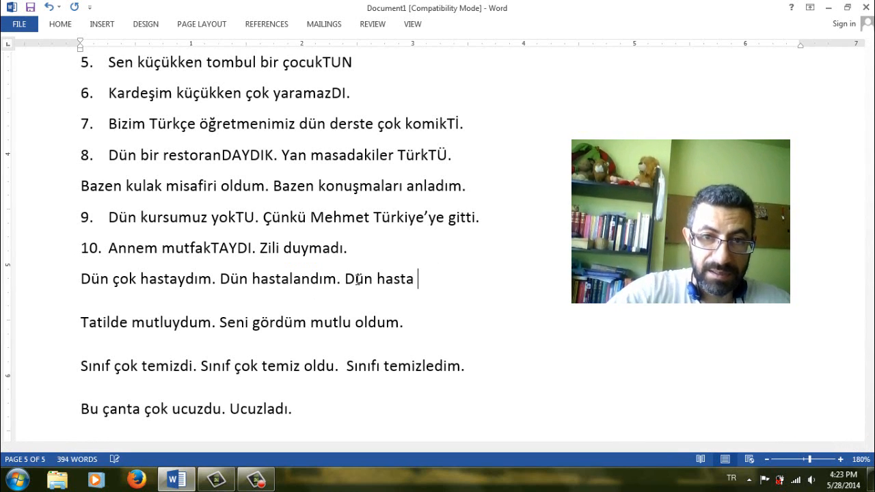
text(oldumç)
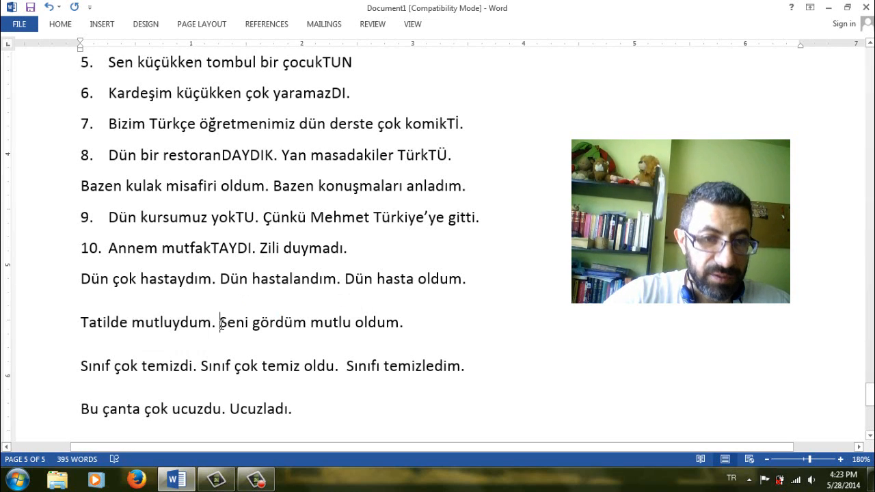
Select Sınıfı in the temizledim example and add 'Sınıf çok temiz oldu.'
double_click(333, 322)
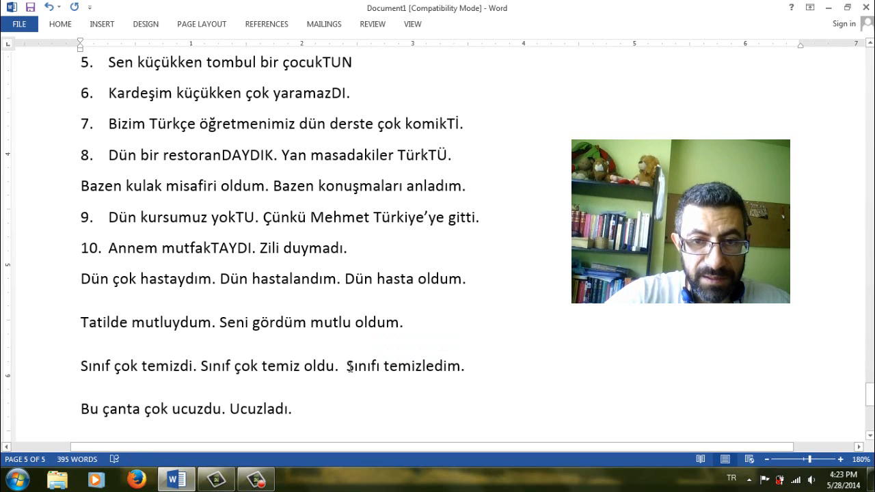
double_click(395, 376)
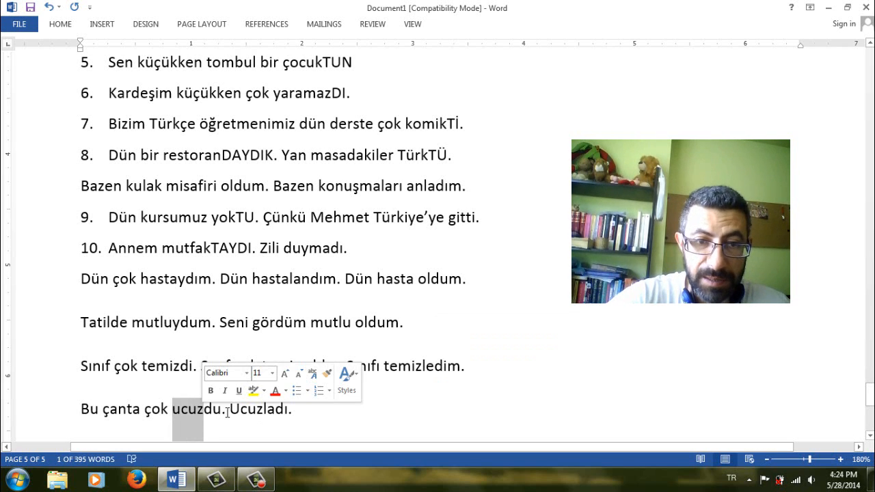
text(Sınıf çok temiz oldu.)
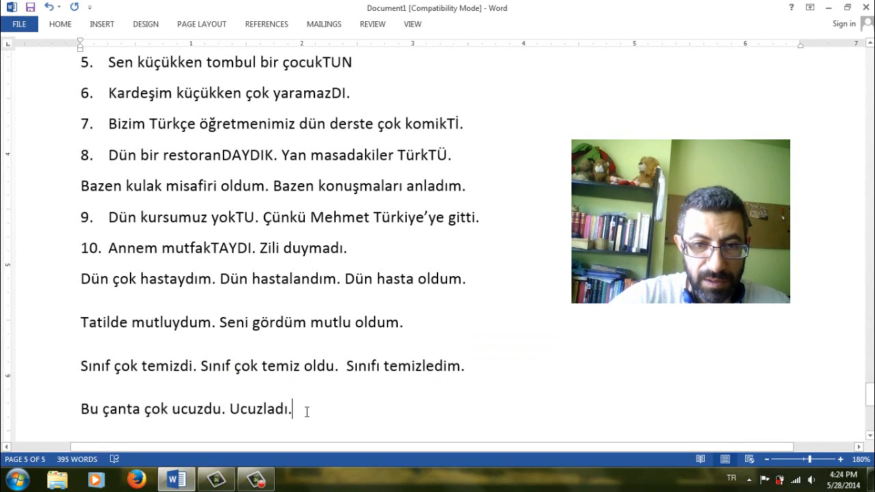
Type 'Ucuz oldu' after Ucuzladı and return to the end of the ucuz example
text(uçu)
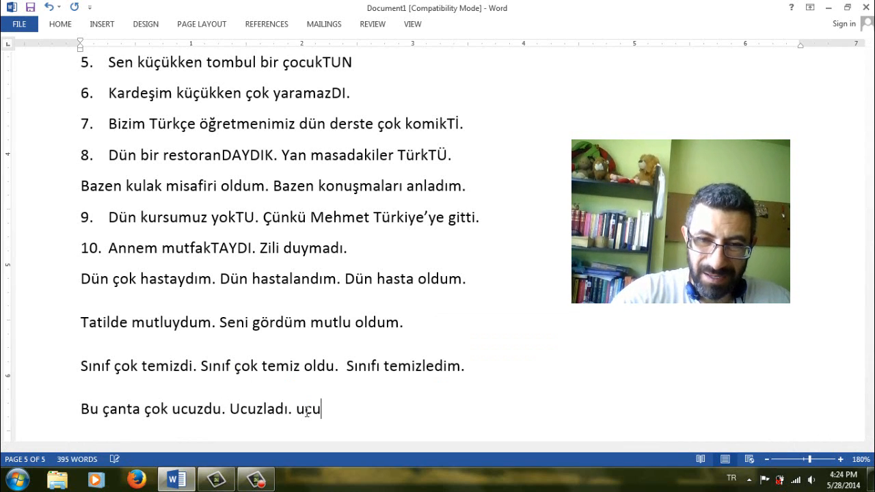
text(Ucuz ol)
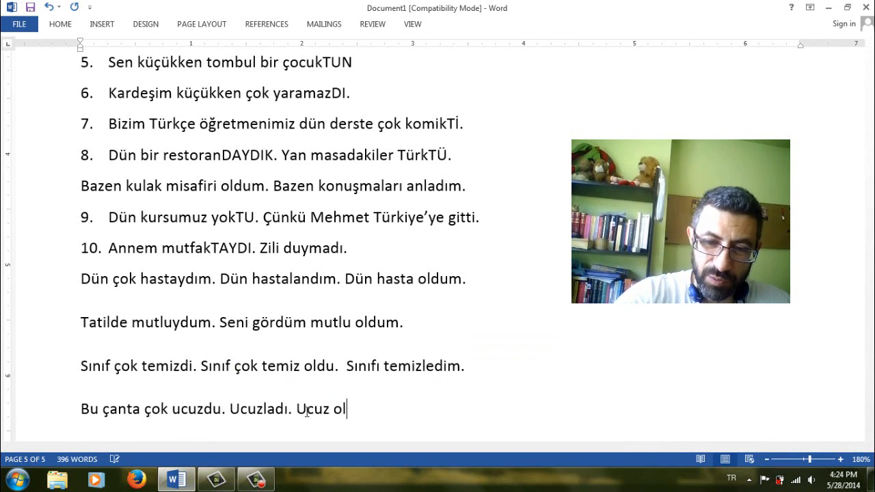
text(du=)
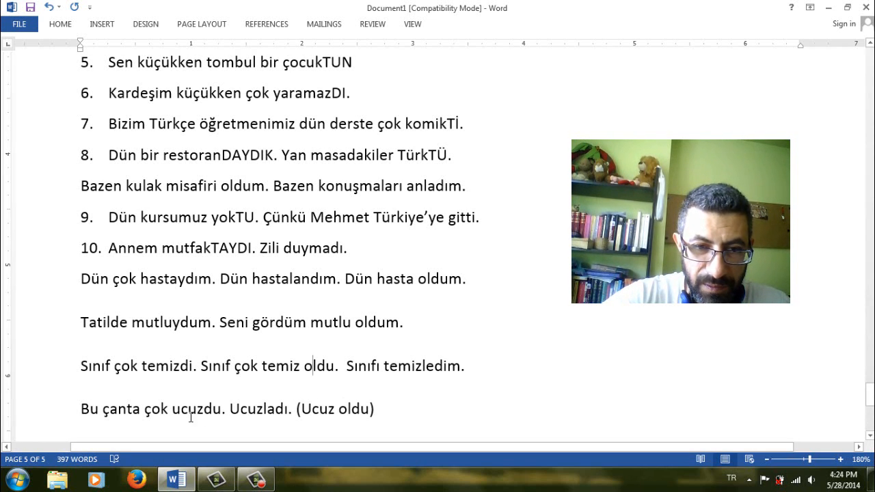
double_click(198, 408)
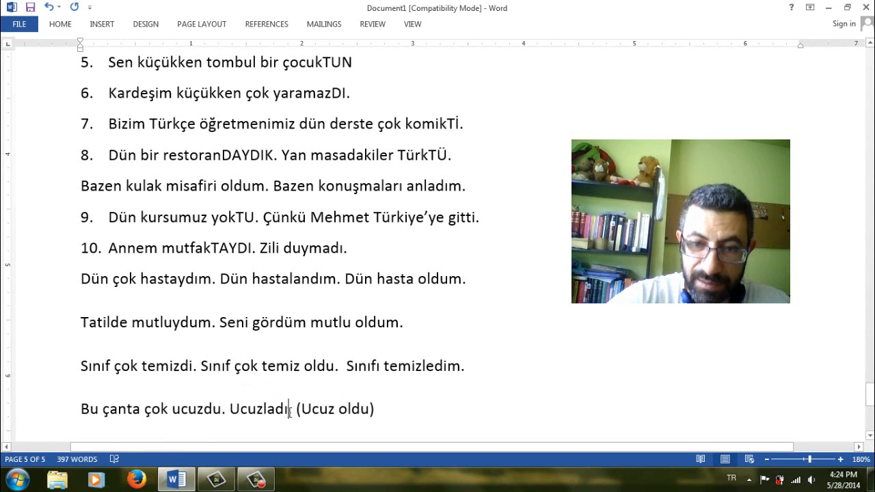
Add 'Ben öğretmendim. Ben öğretmen oldum.' and briefly highlight the zengin and soğuktu sentences
text(Ben öğretmendim. Ben öğretmen oldum.)
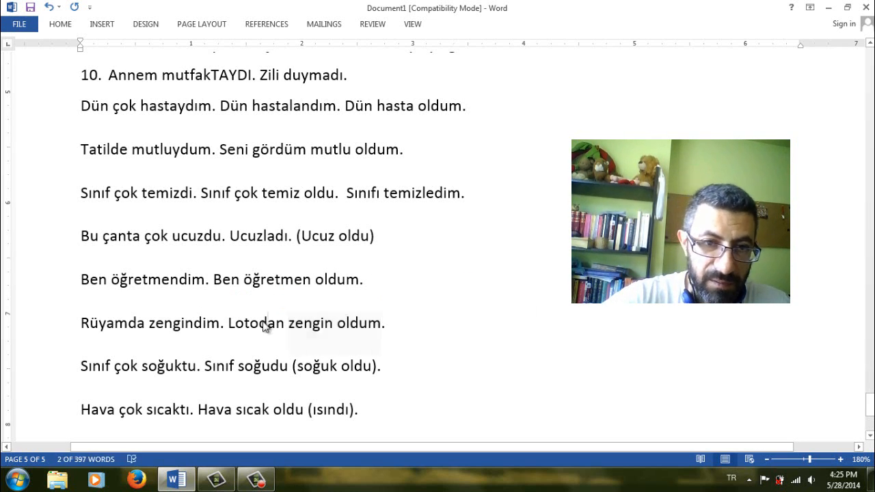
double_click(239, 323)
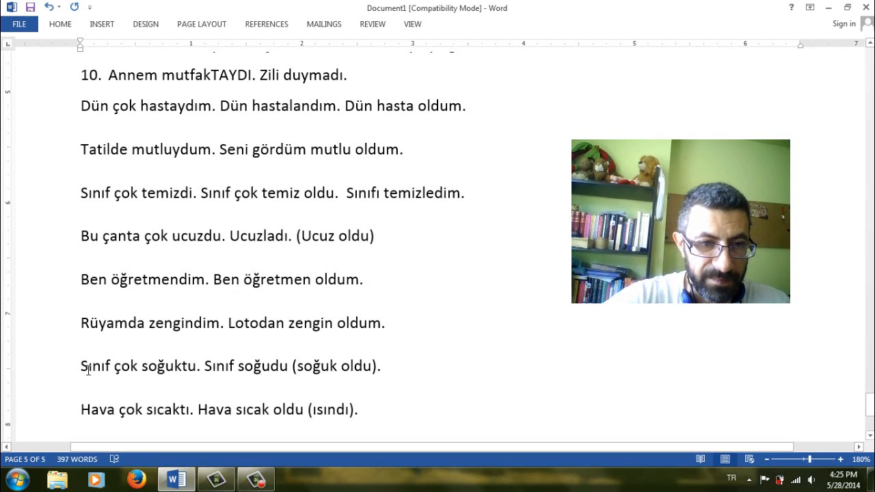
drag(80, 365, 196, 365)
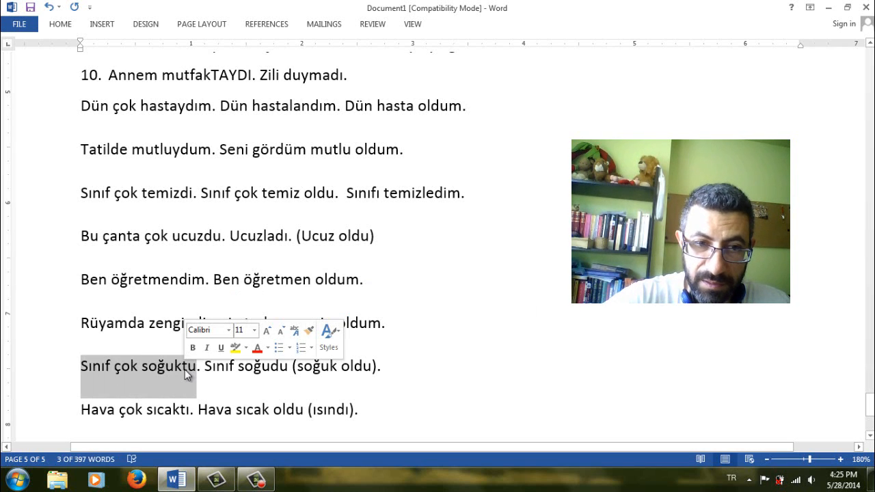
click(184, 366)
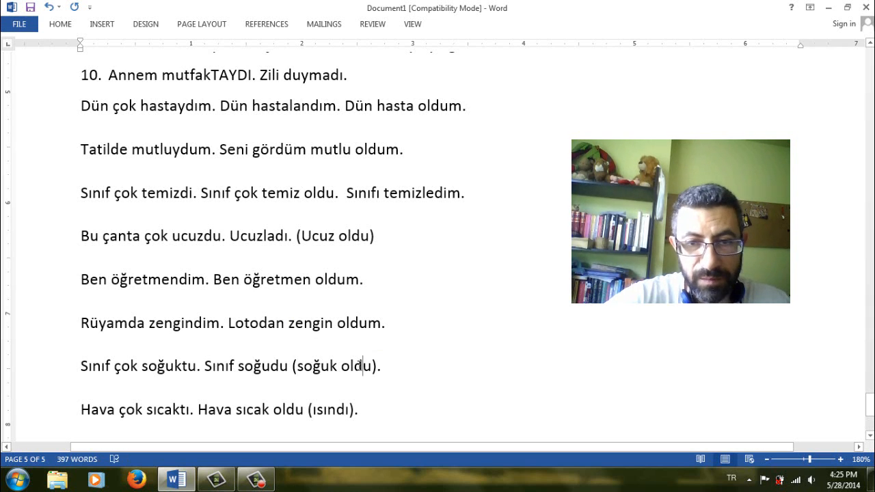
Highlight 'Hava sıcak oldu' and ısındı, then type 'Pahalıydı. Pahalı oldu (pahalılaştı).'
scroll(down, 3)
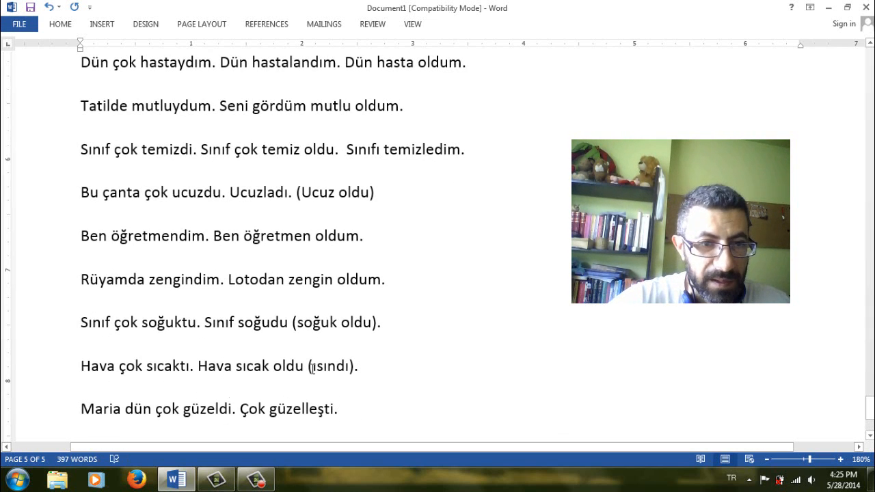
double_click(162, 365)
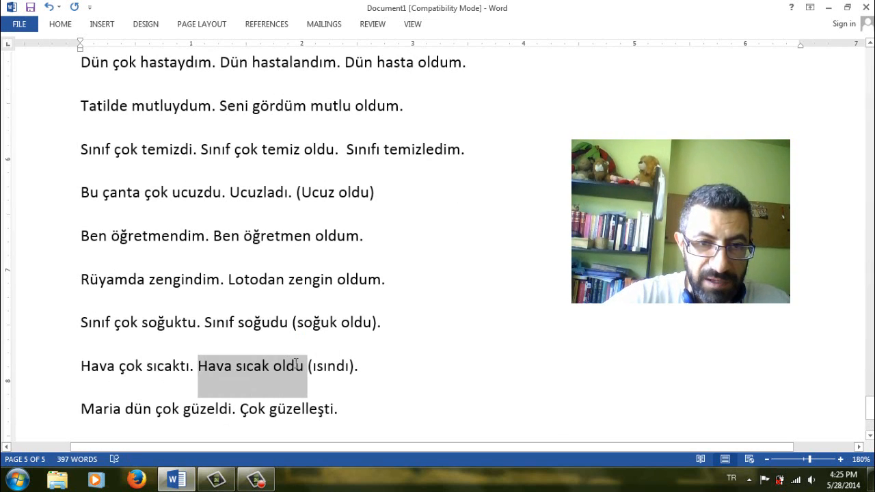
click(307, 365)
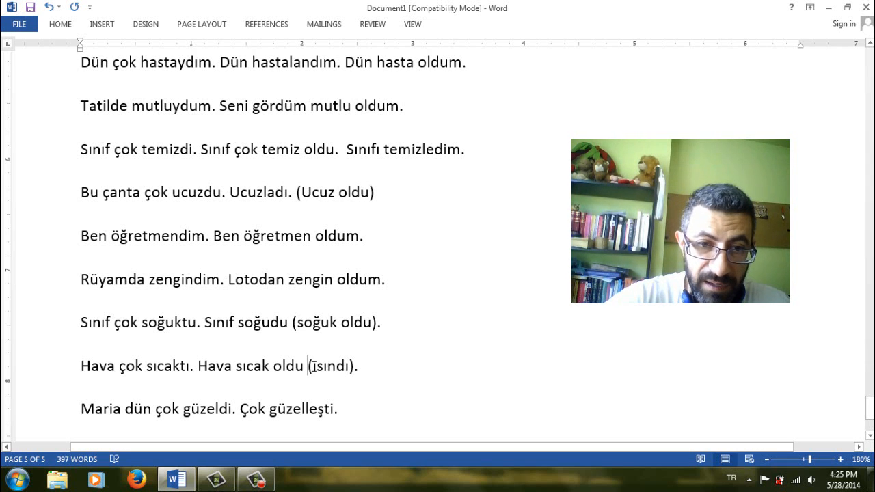
double_click(328, 366)
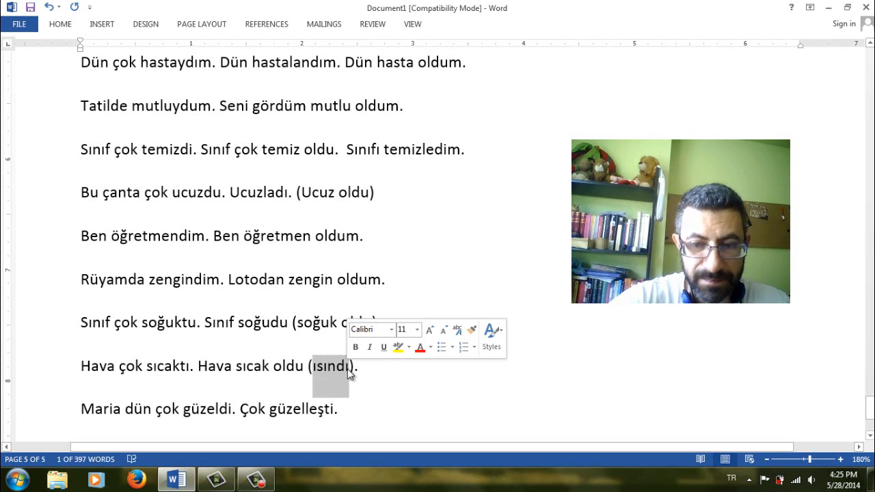
text(Pahalıydı. Pahalı oldu (pahalılaştı).)
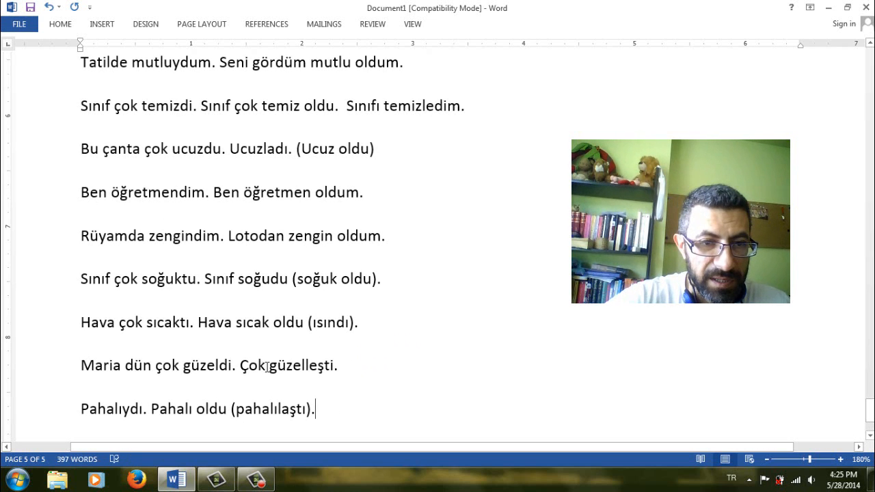
Highlight güzelleşti in the güzeldi example, then clear the highlight
double_click(207, 365)
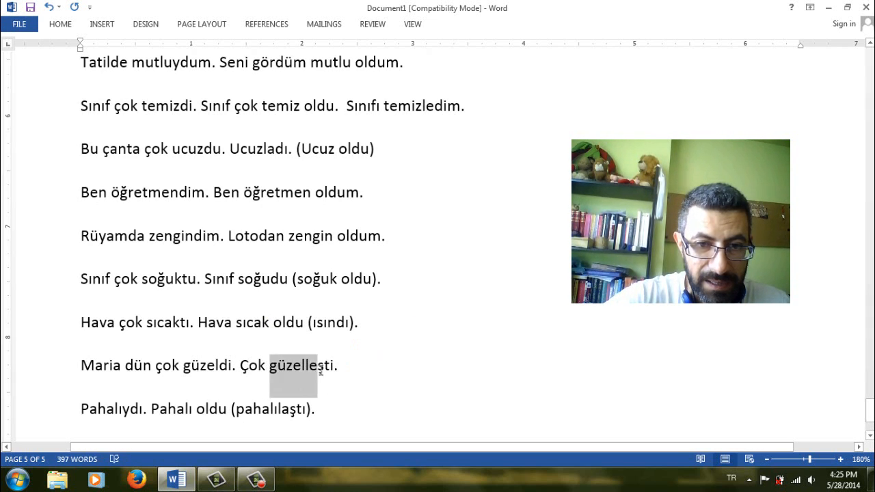
click(340, 365)
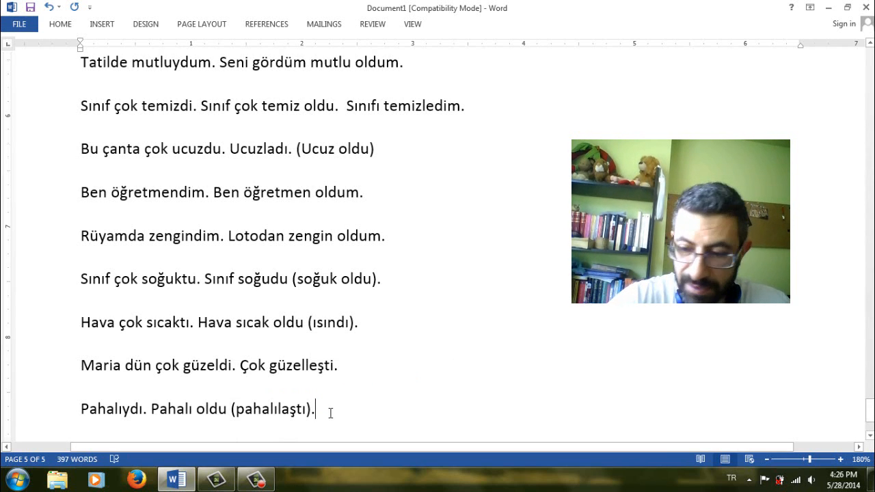
scroll(down, 3)
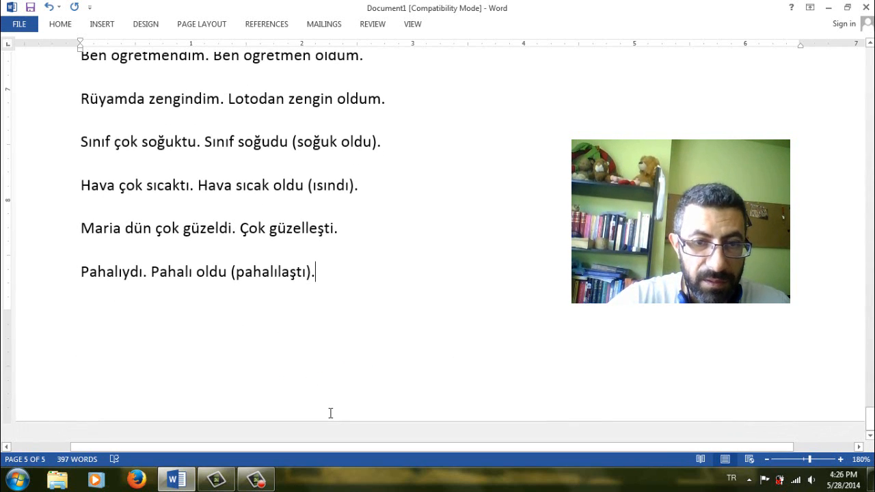